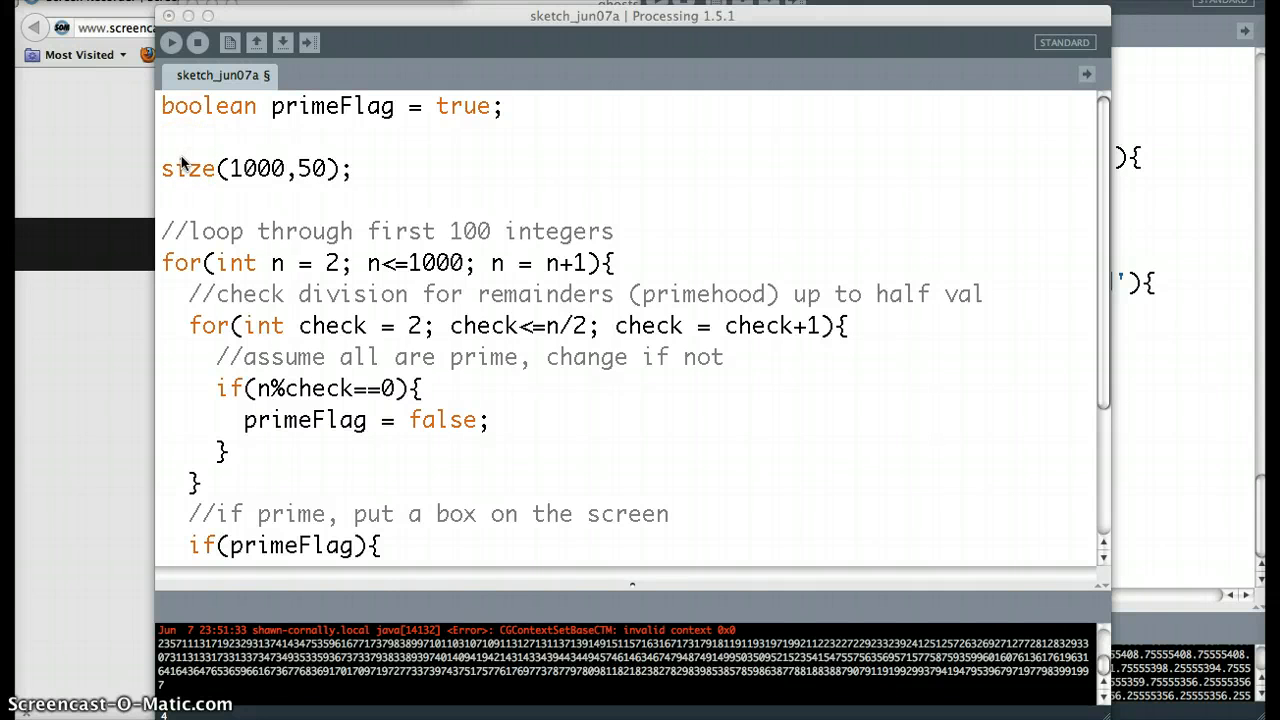
pyautogui.moveTo(380, 148)
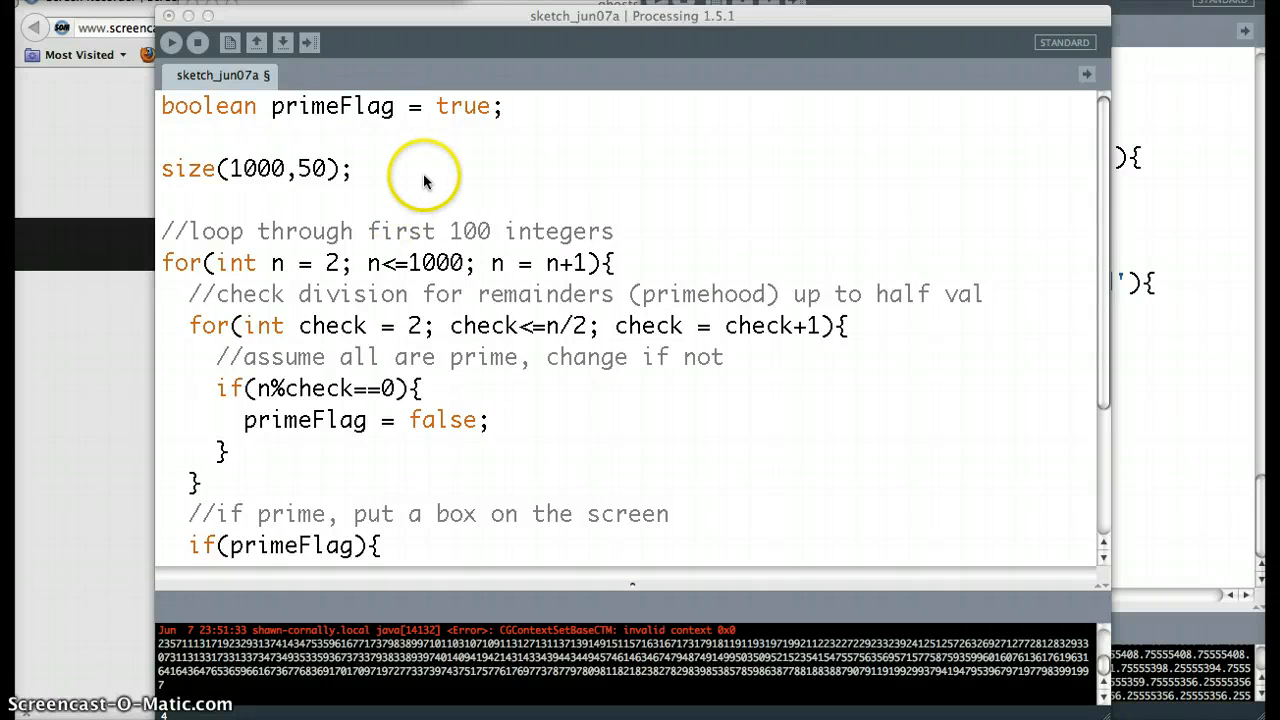
pyautogui.moveTo(316, 232)
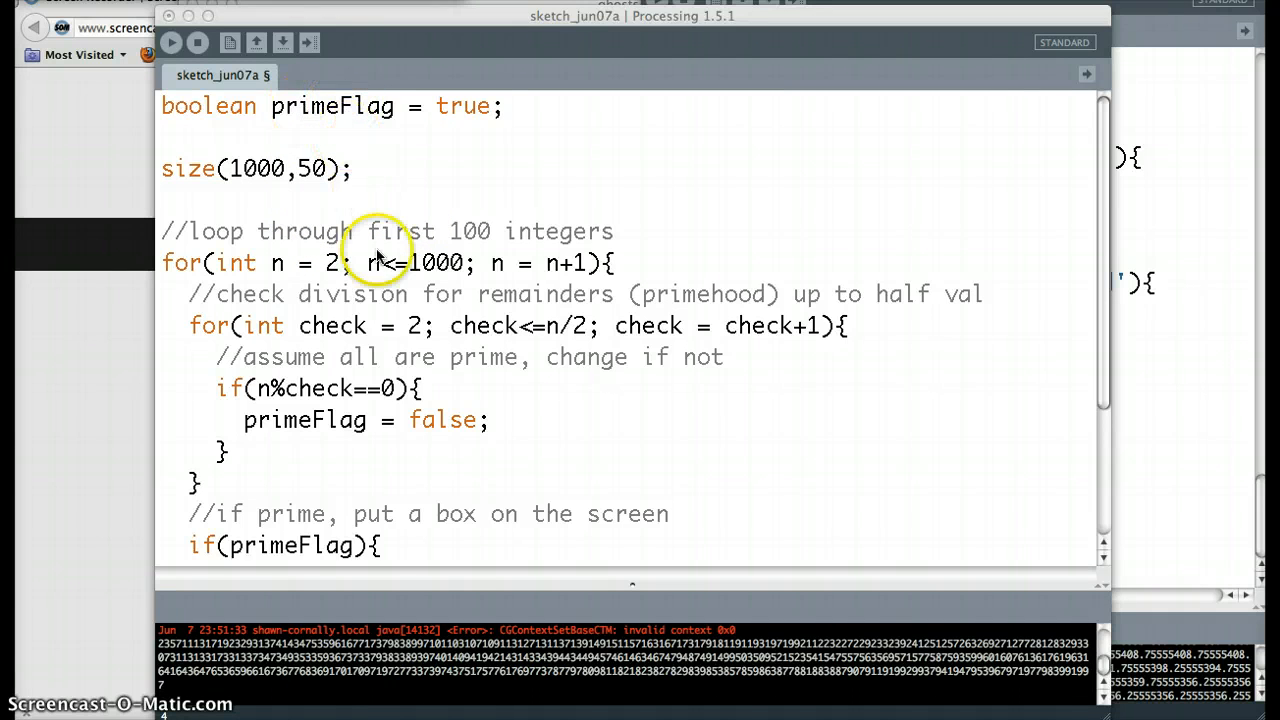
pyautogui.moveTo(300, 176)
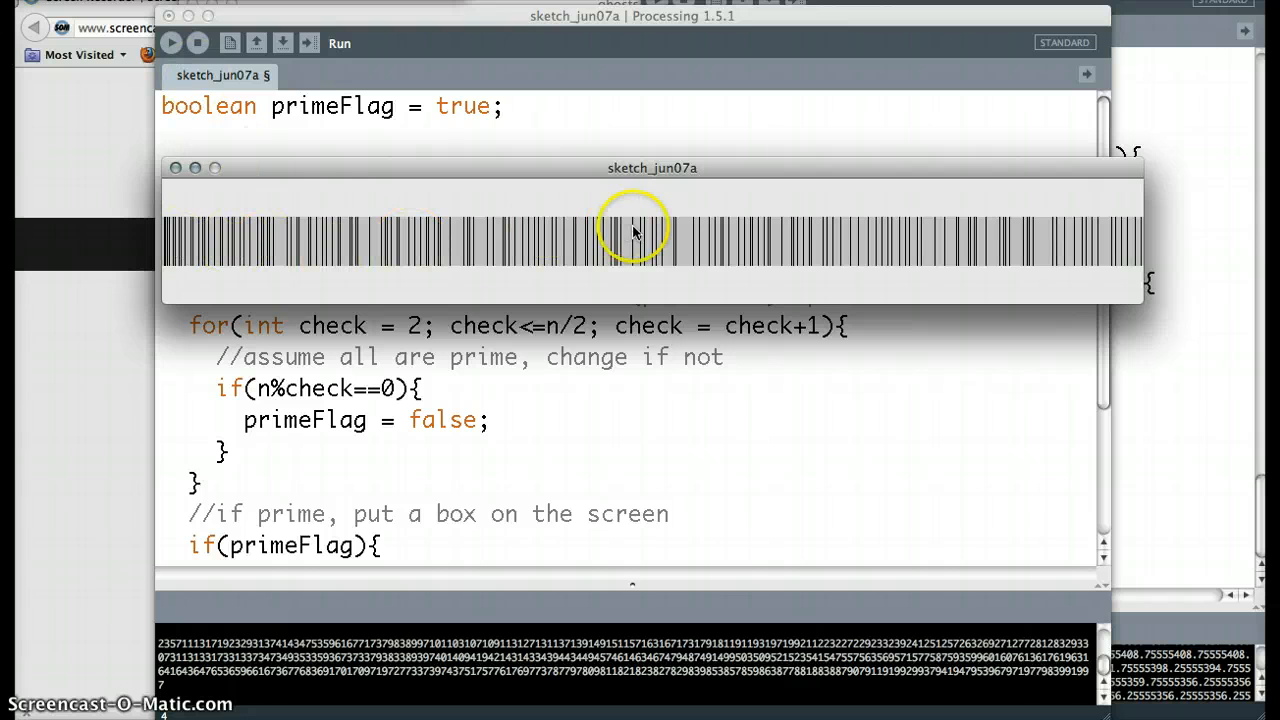
pyautogui.moveTo(150, 250)
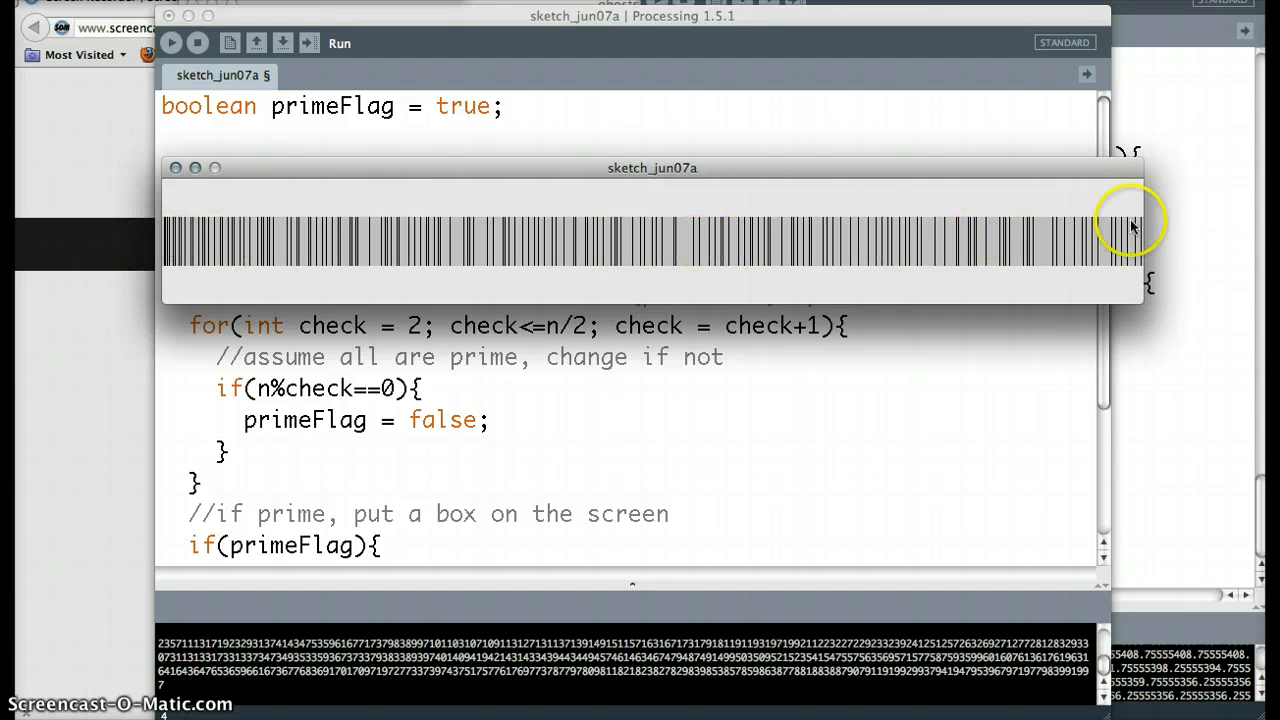
pyautogui.moveTo(1158, 232)
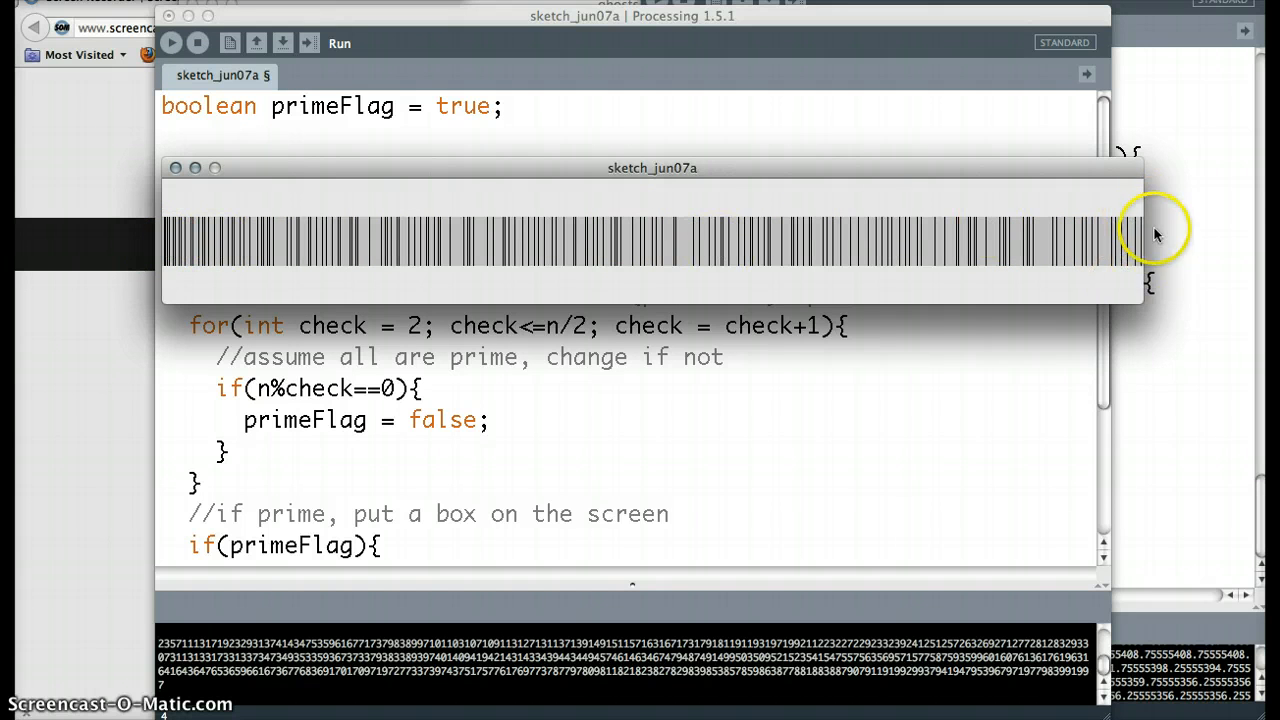
pyautogui.moveTo(184, 292)
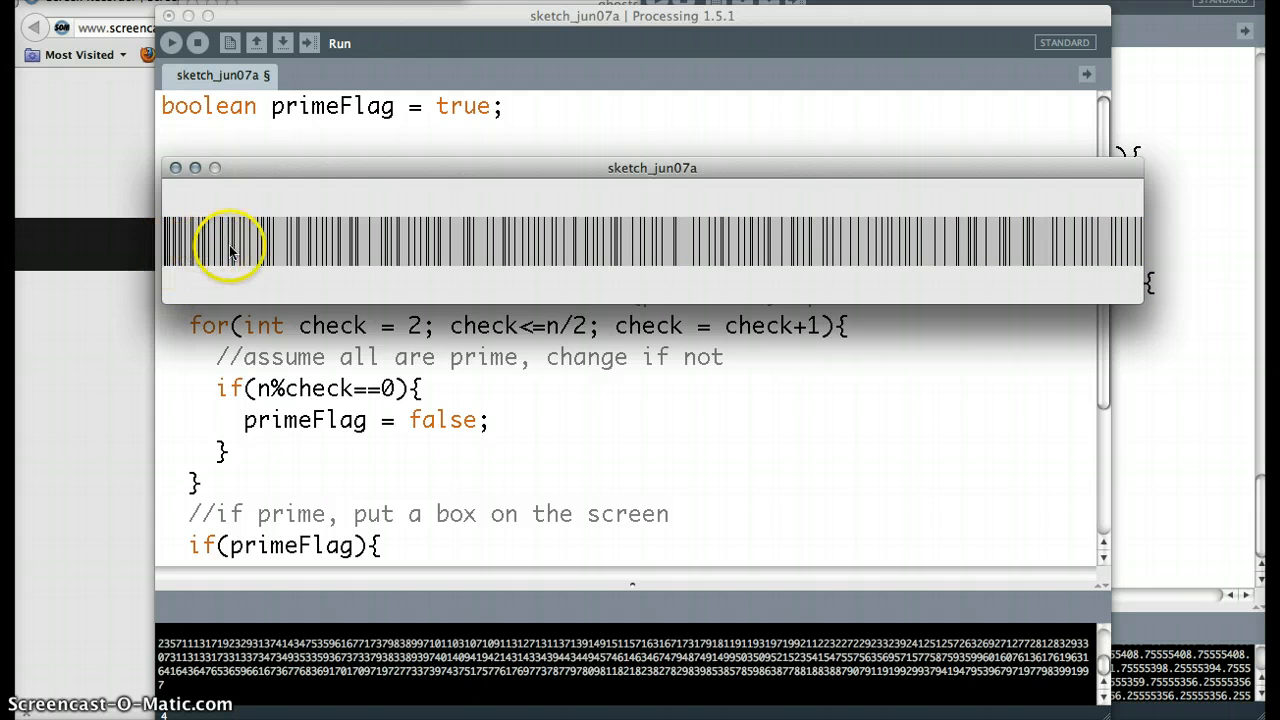
pyautogui.moveTo(652, 232)
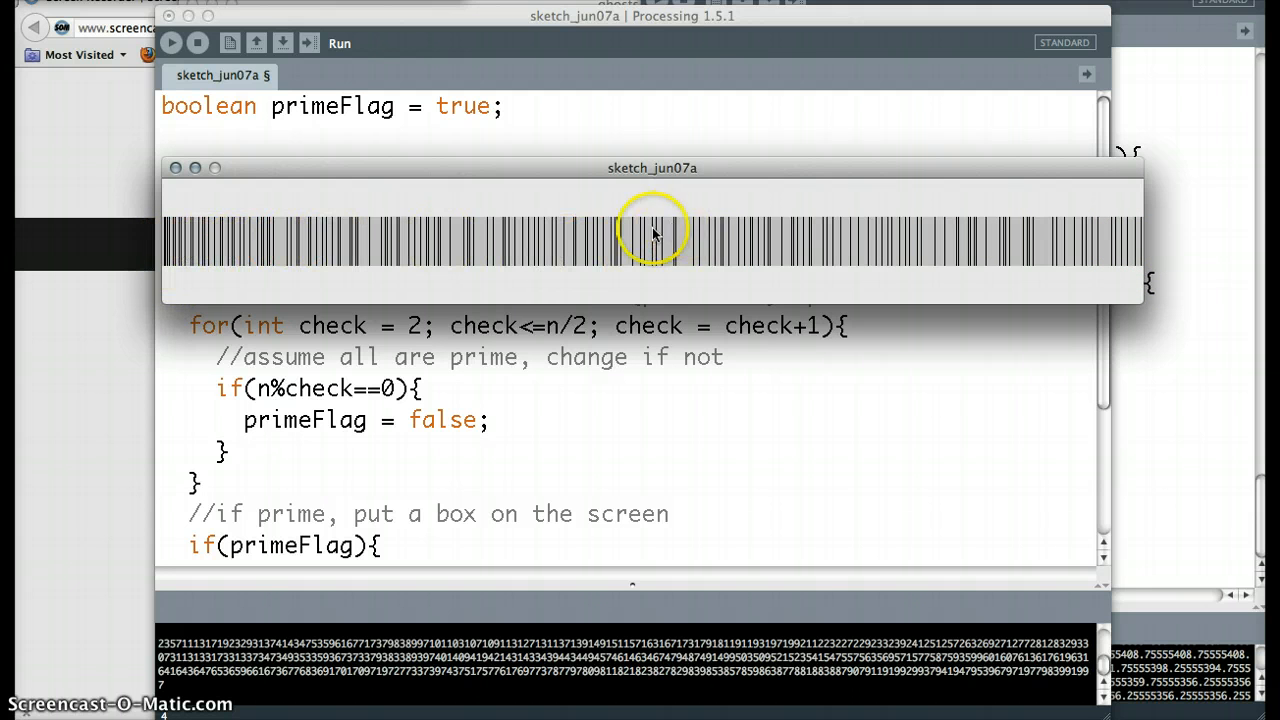
pyautogui.moveTo(668, 248)
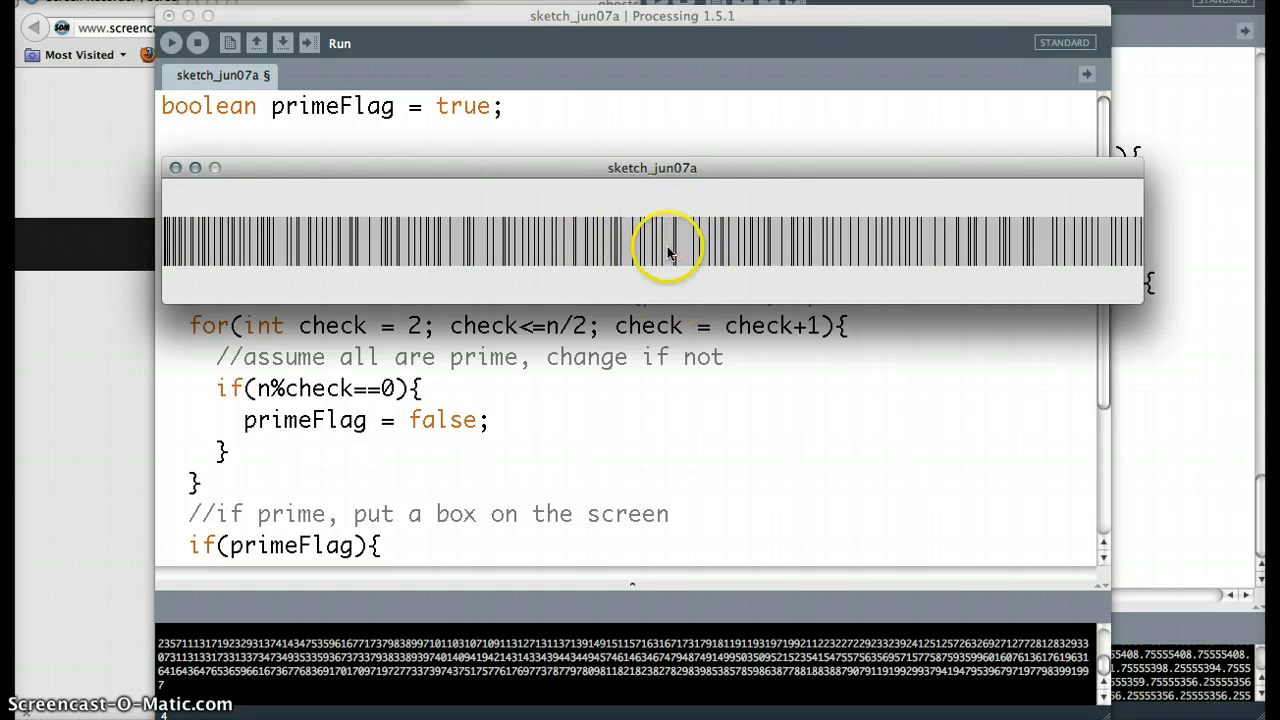
pyautogui.moveTo(756, 256)
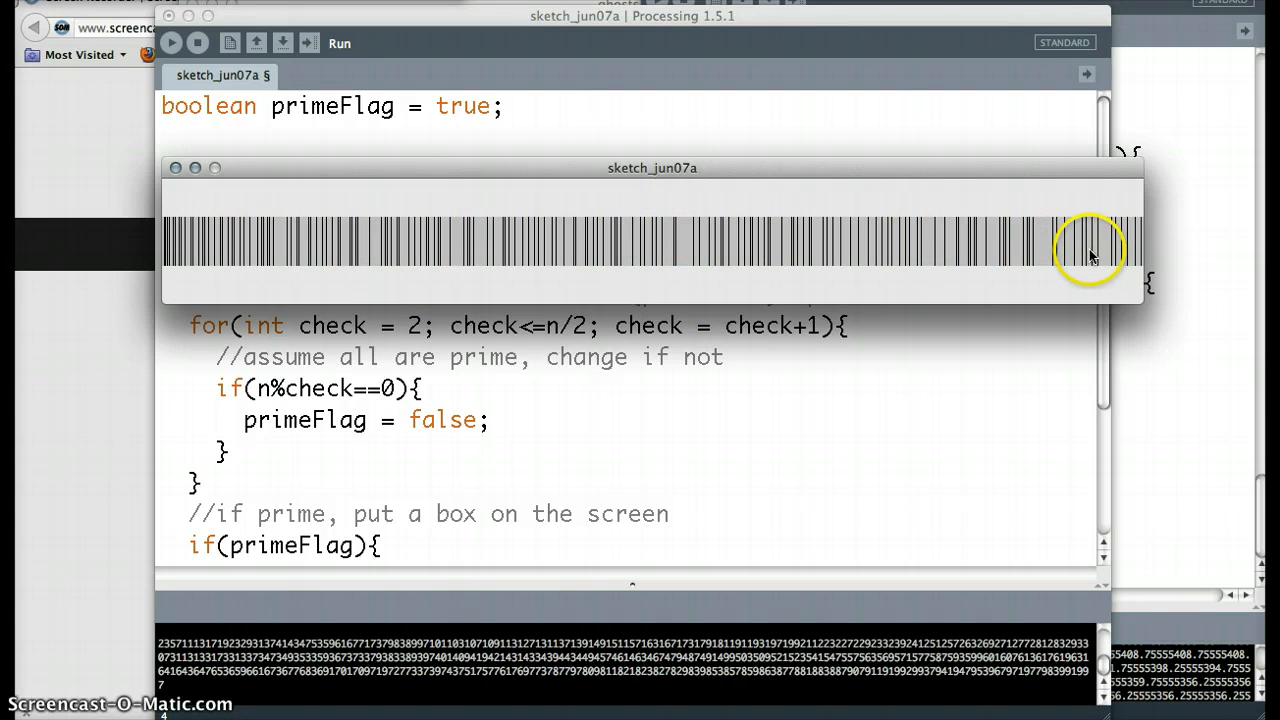
pyautogui.moveTo(978, 228)
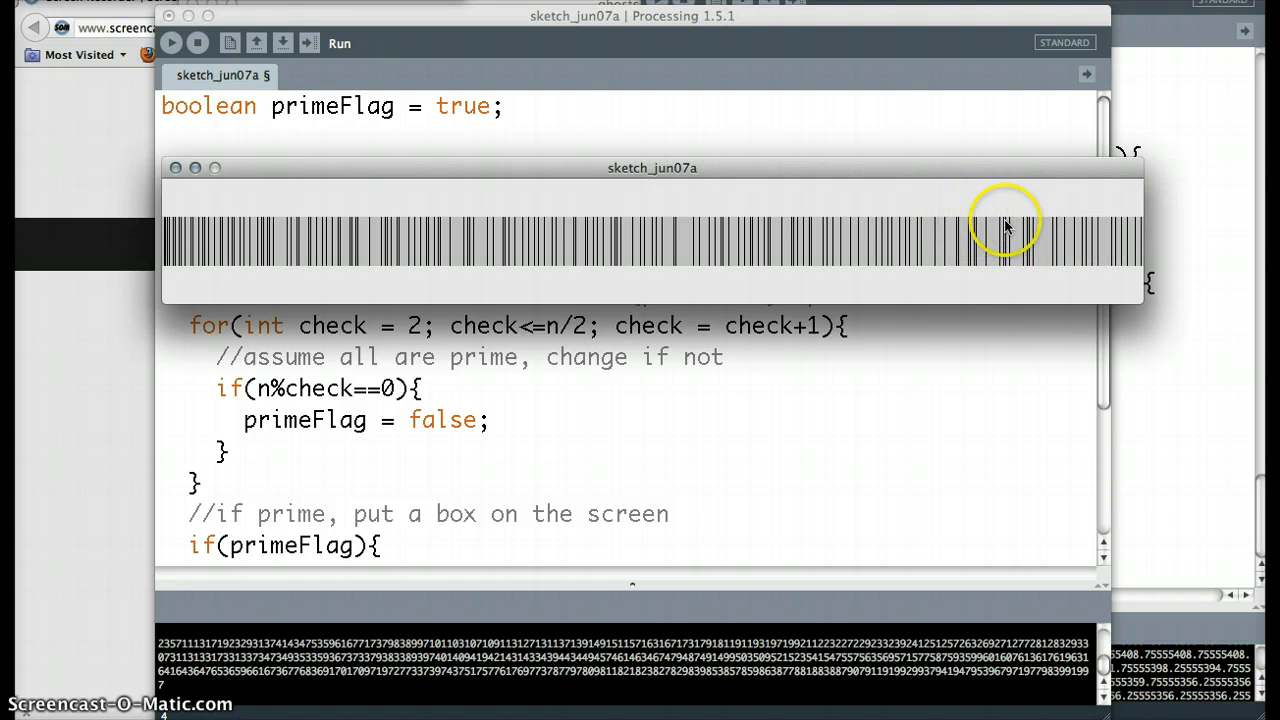
pyautogui.moveTo(984, 250)
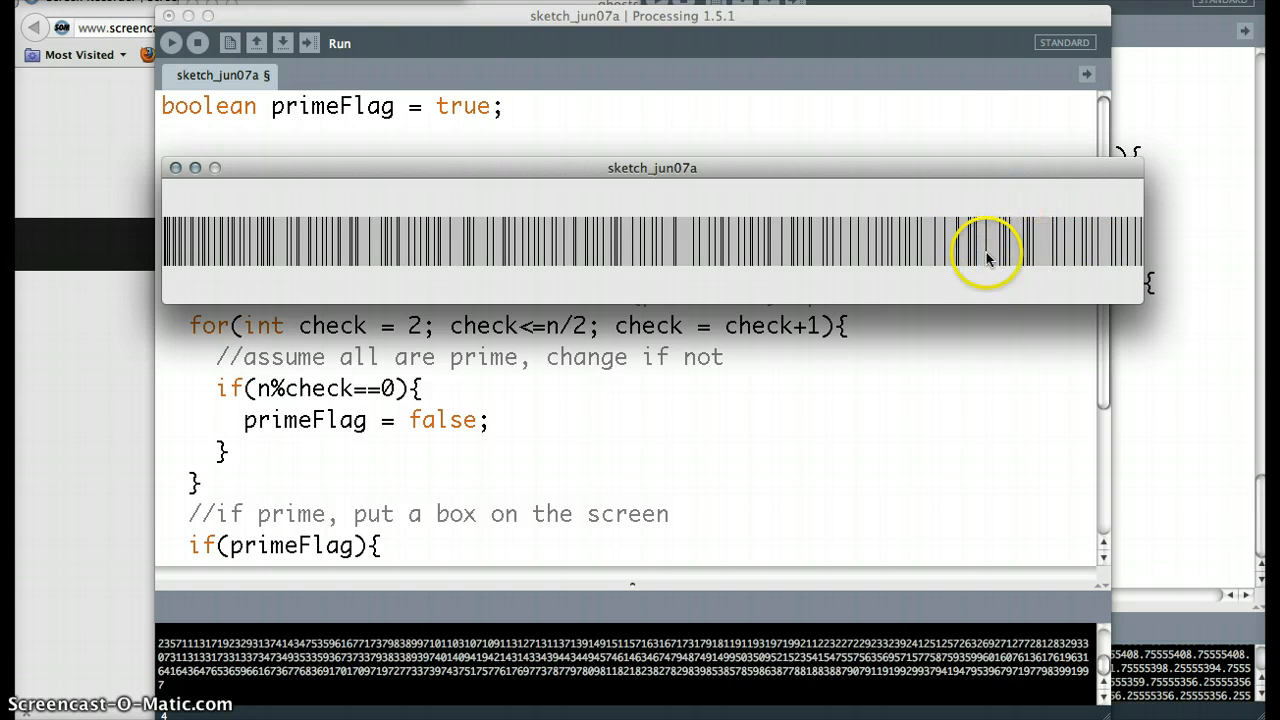
pyautogui.moveTo(196, 210)
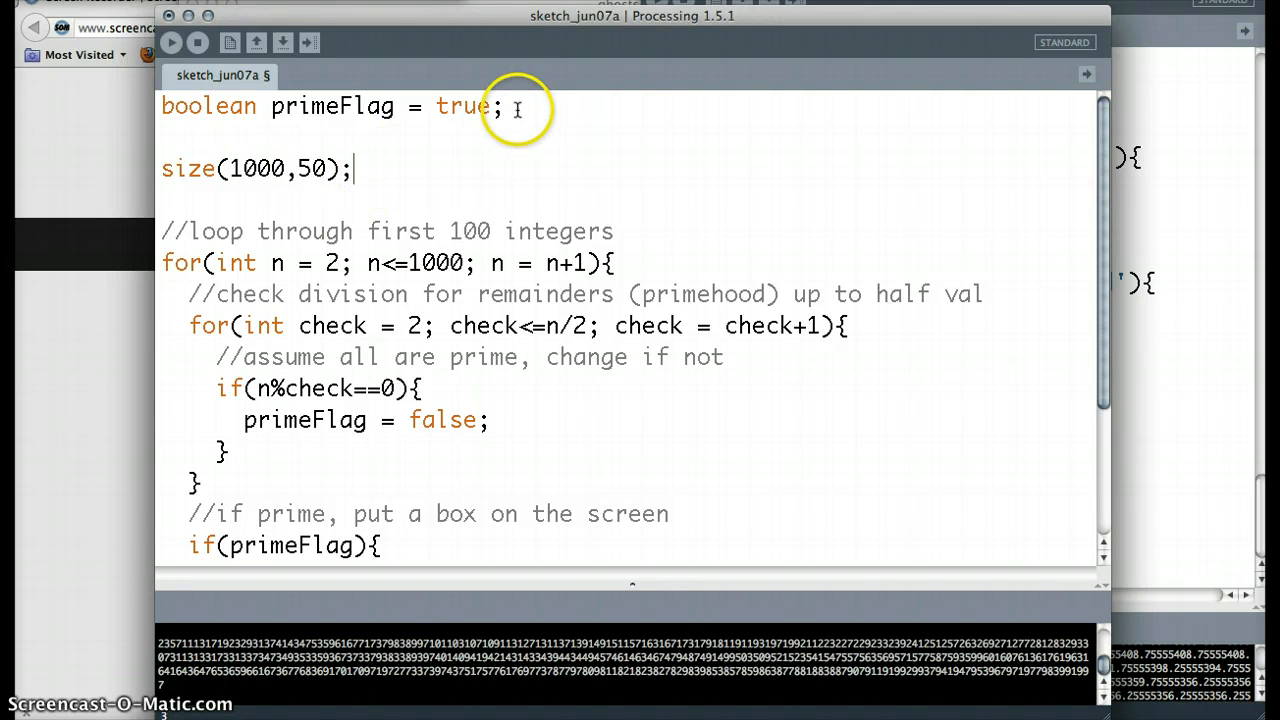
# Review the boolean primeFlag = true declaration word by word.
pyautogui.tripleClick(330, 106)
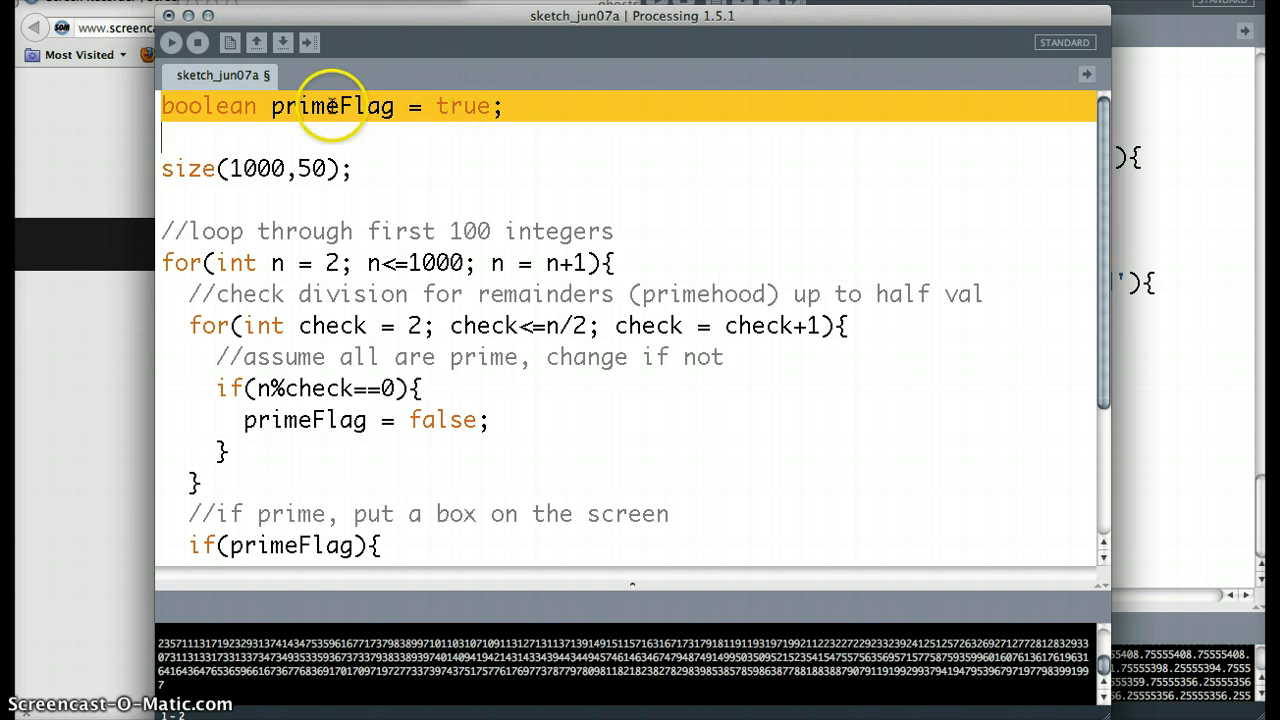
pyautogui.doubleClick(208, 106)
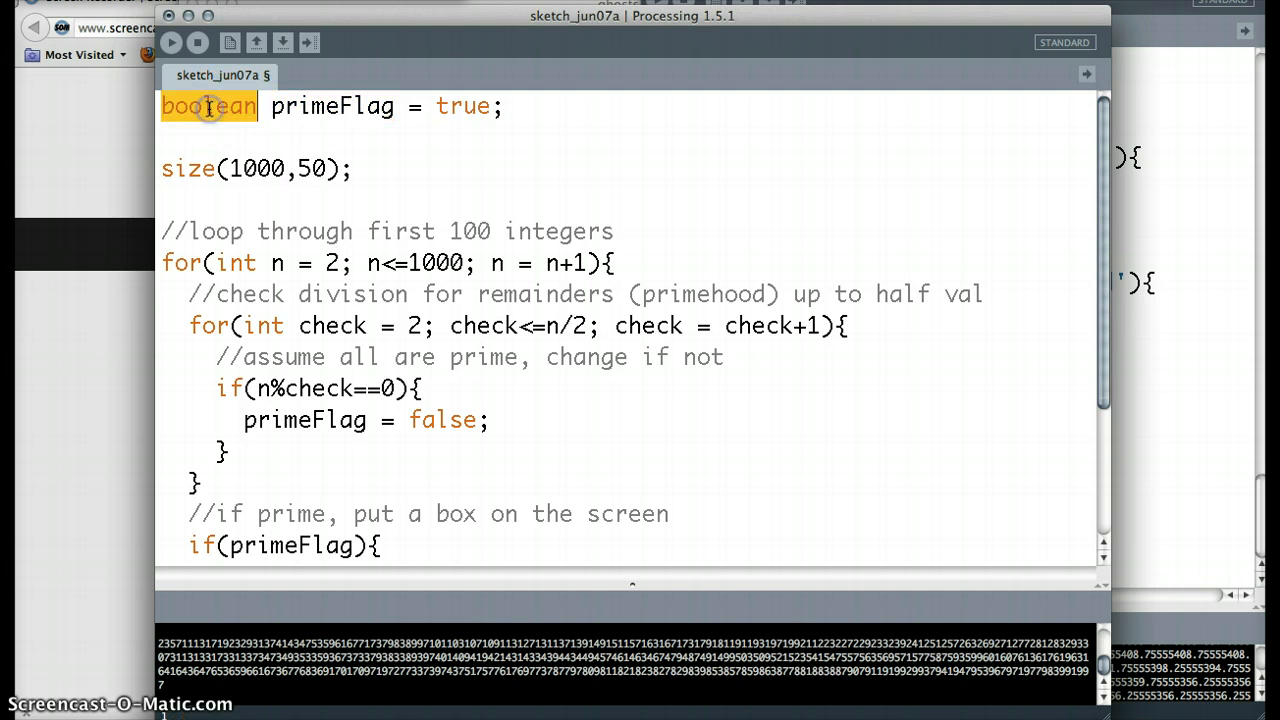
pyautogui.doubleClick(332, 106)
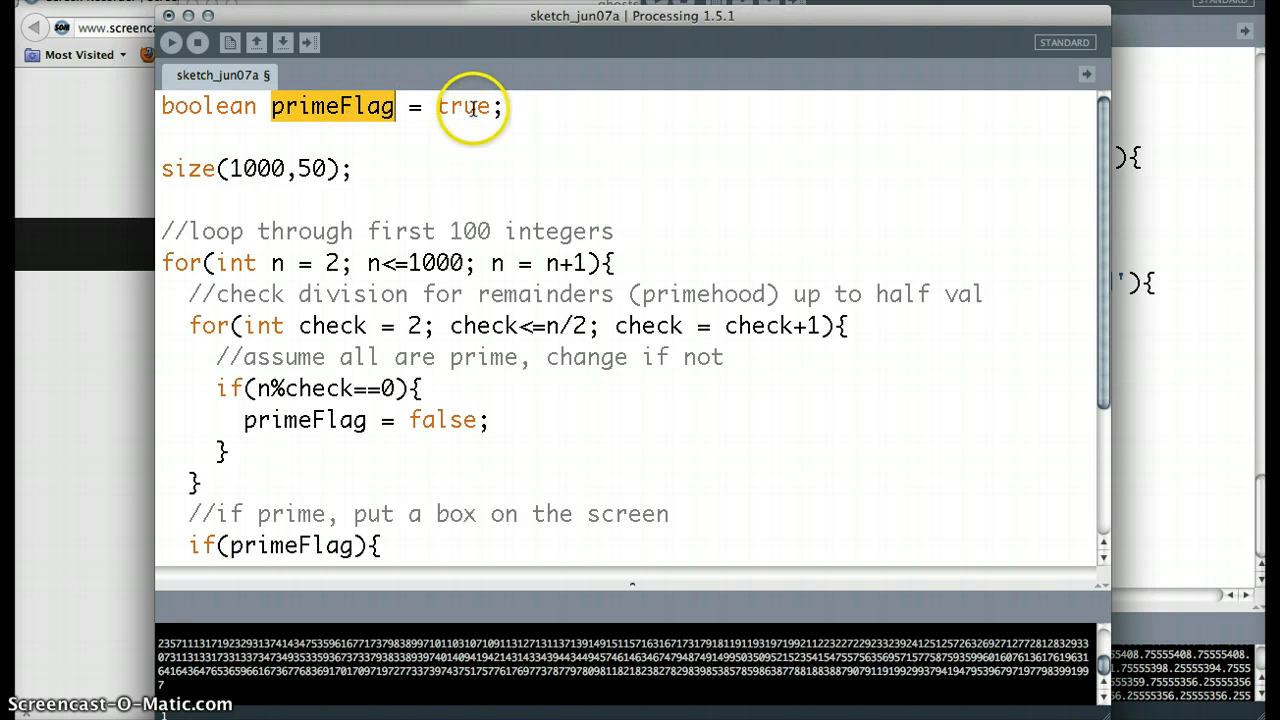
pyautogui.doubleClick(464, 106)
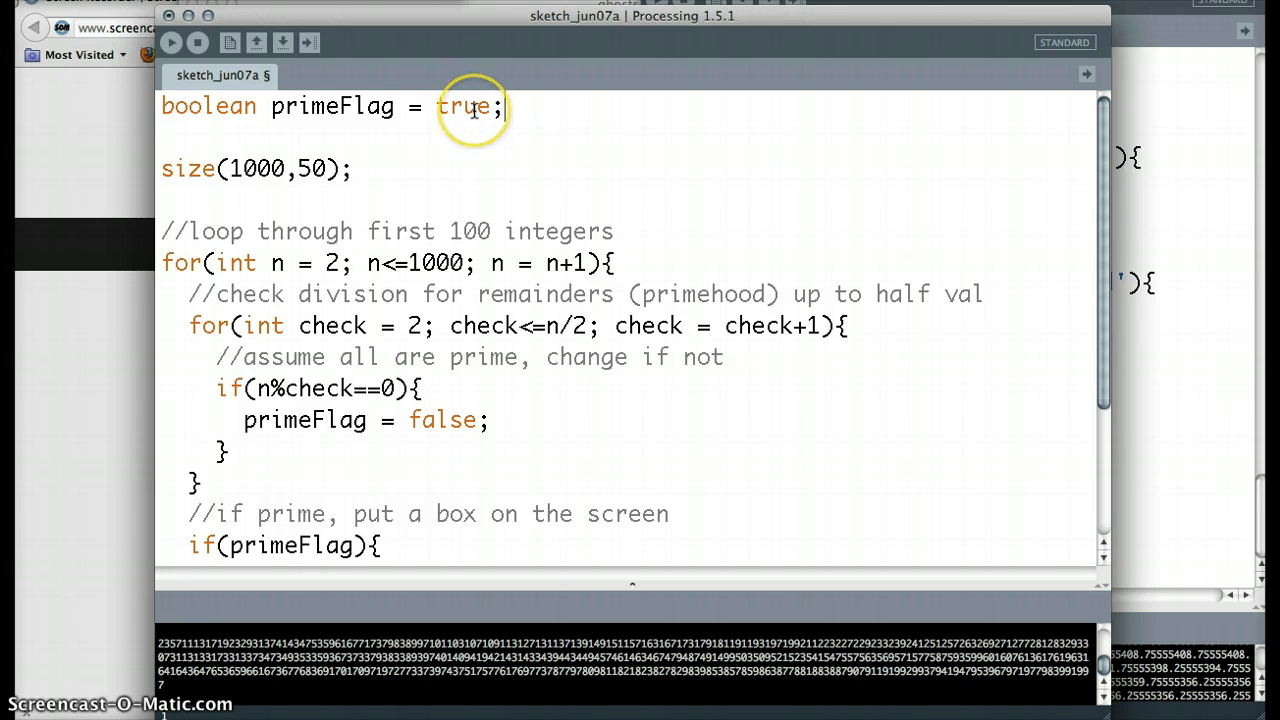
pyautogui.doubleClick(464, 106)
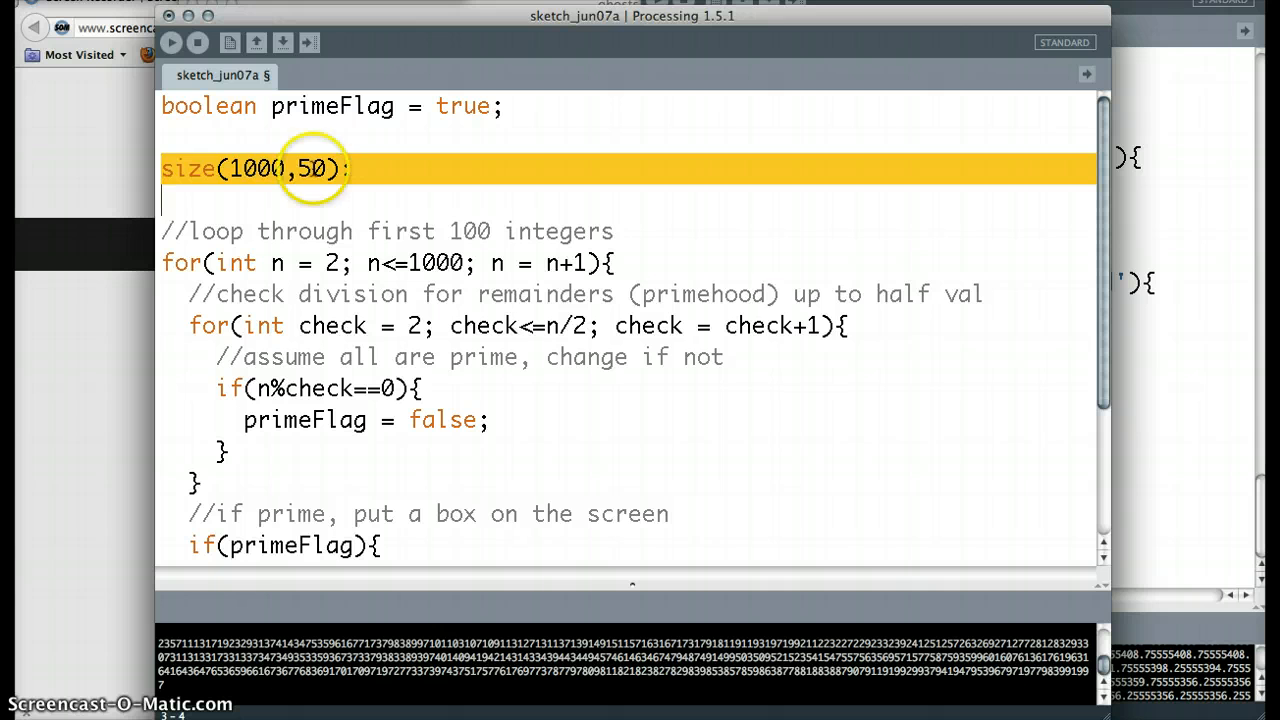
# Review size(1000, 50), change the loop comment to first 1000 integers, and check the n<=1000 limit.
pyautogui.doubleClick(256, 168)
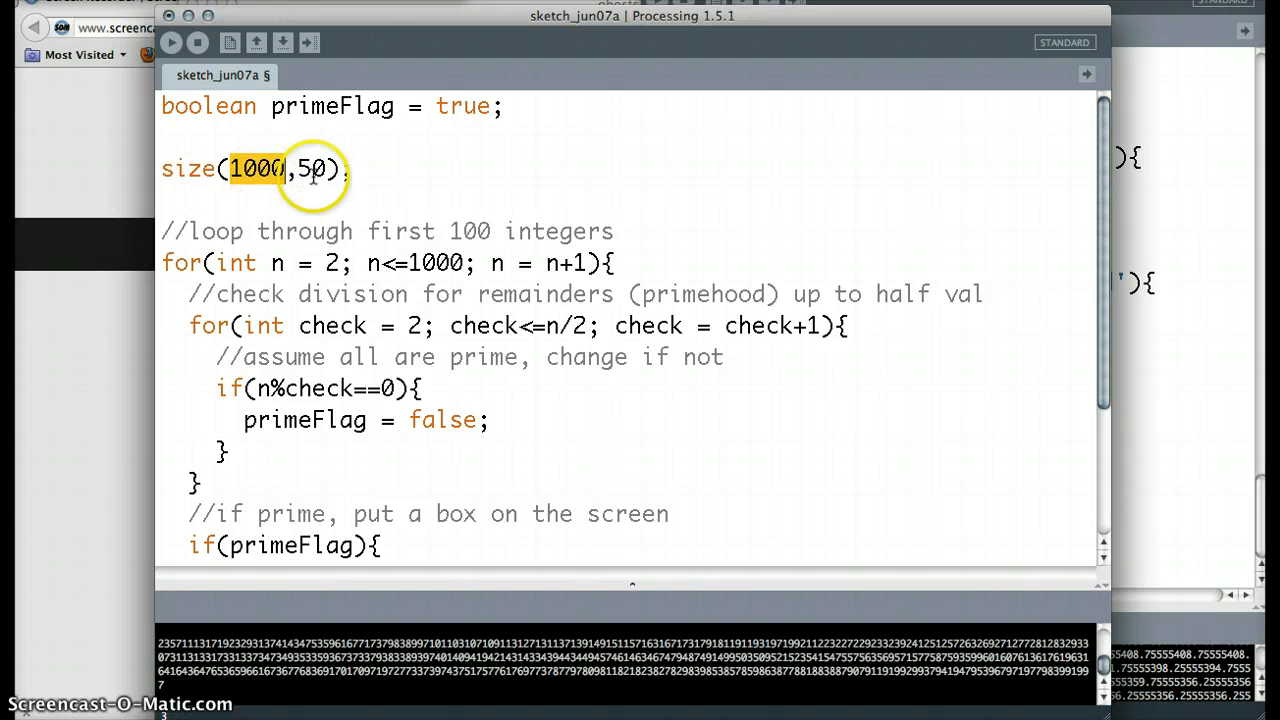
pyautogui.doubleClick(308, 168)
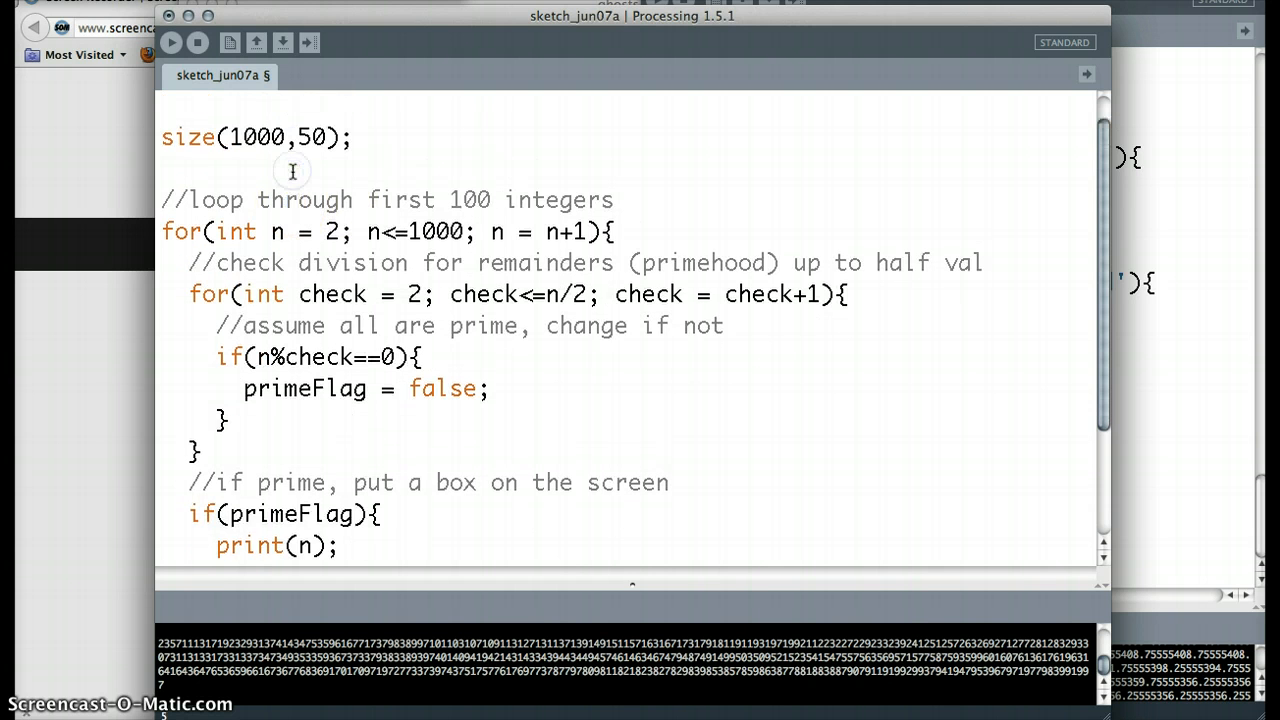
pyautogui.doubleClick(216, 200)
pyautogui.write('0')
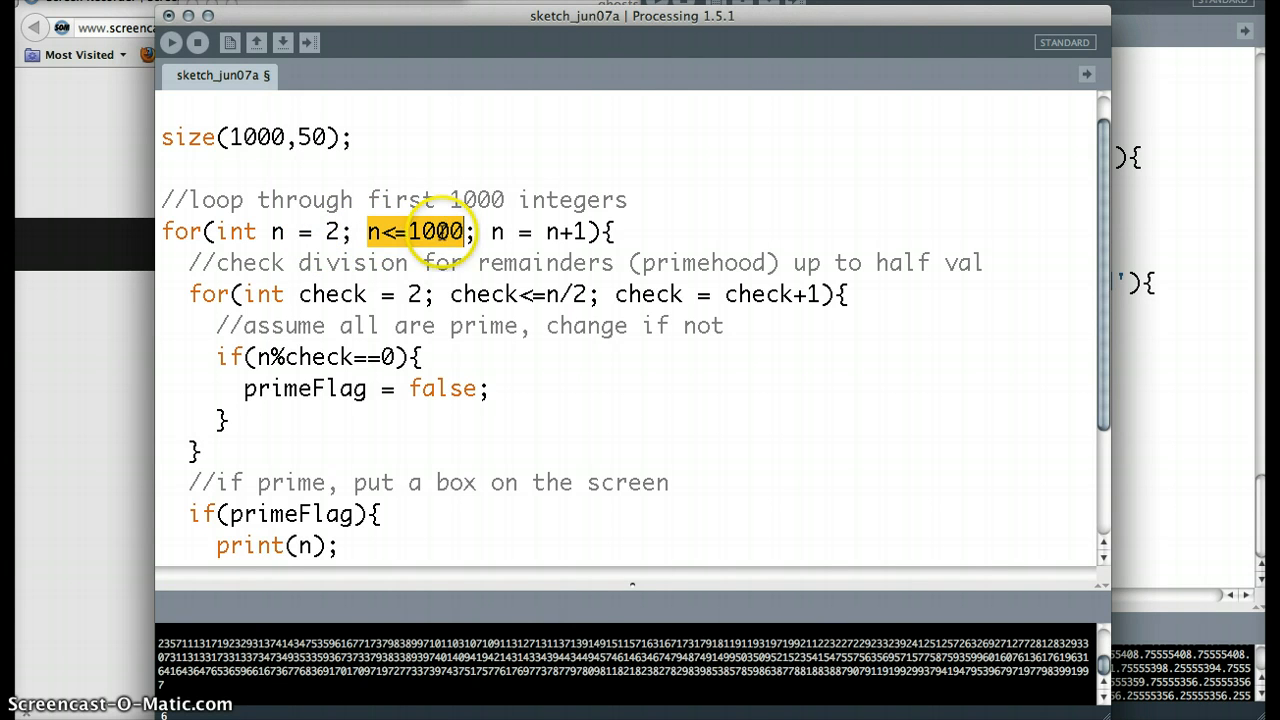
pyautogui.doubleClick(436, 232)
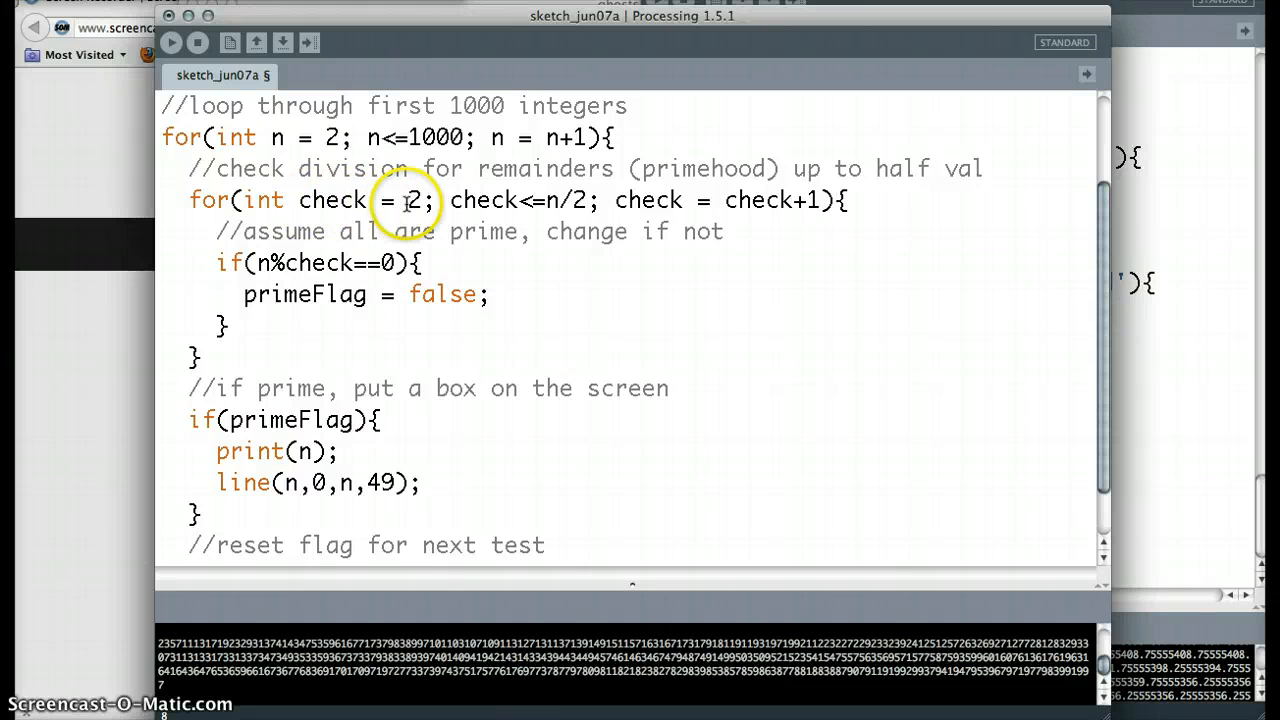
pyautogui.doubleClick(332, 200)
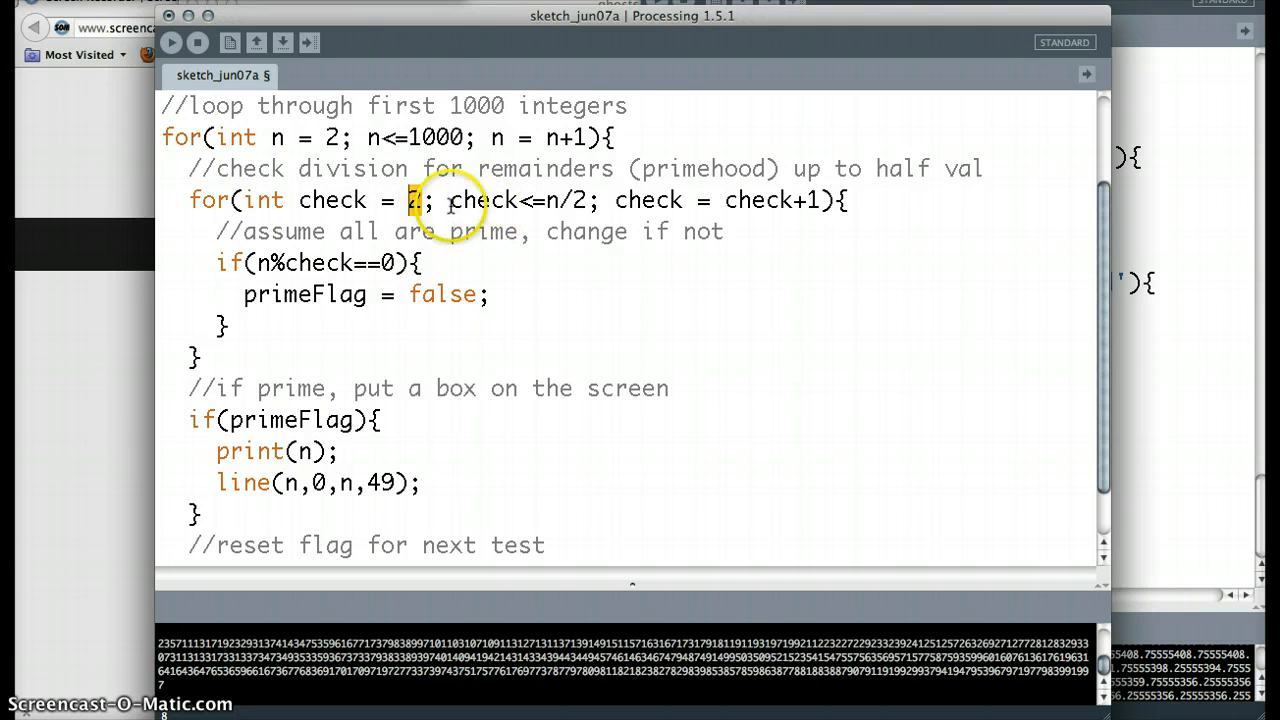
pyautogui.moveTo(448, 200); pyautogui.dragTo(590, 200)
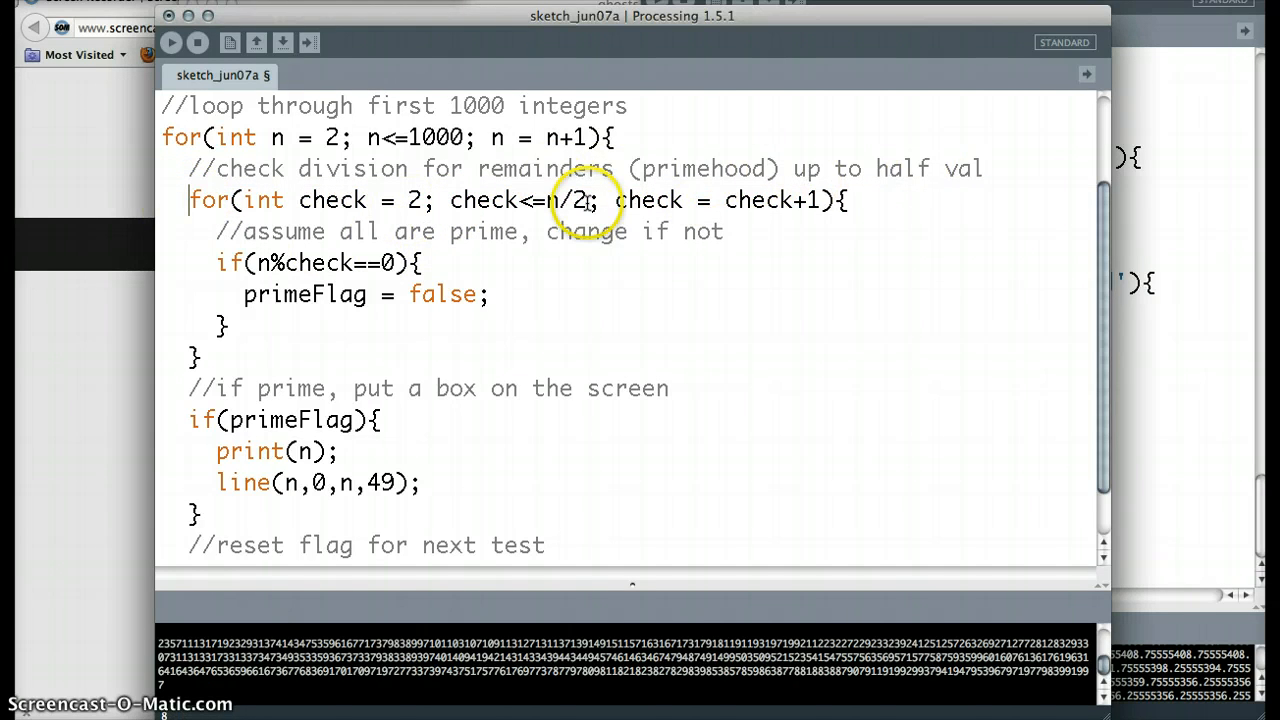
pyautogui.doubleClick(648, 200)
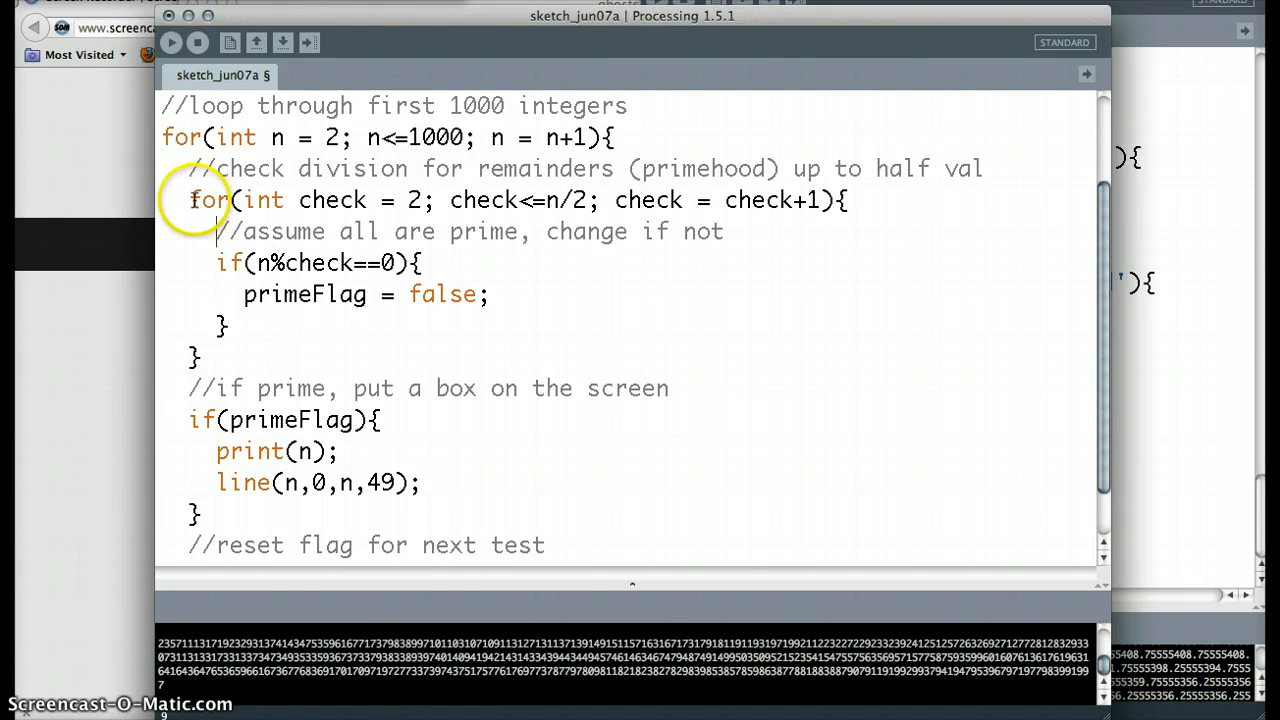
pyautogui.moveTo(190, 200); pyautogui.dragTo(240, 328)
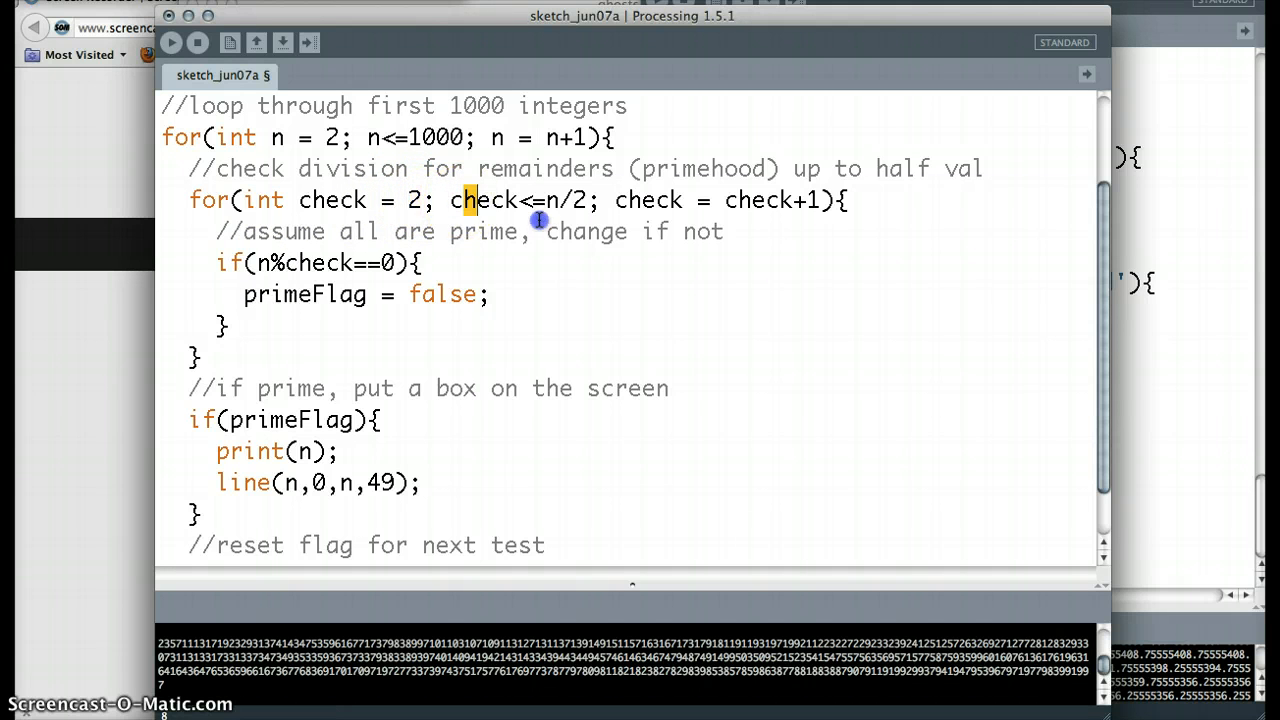
pyautogui.moveTo(450, 200); pyautogui.dragTo(588, 200)
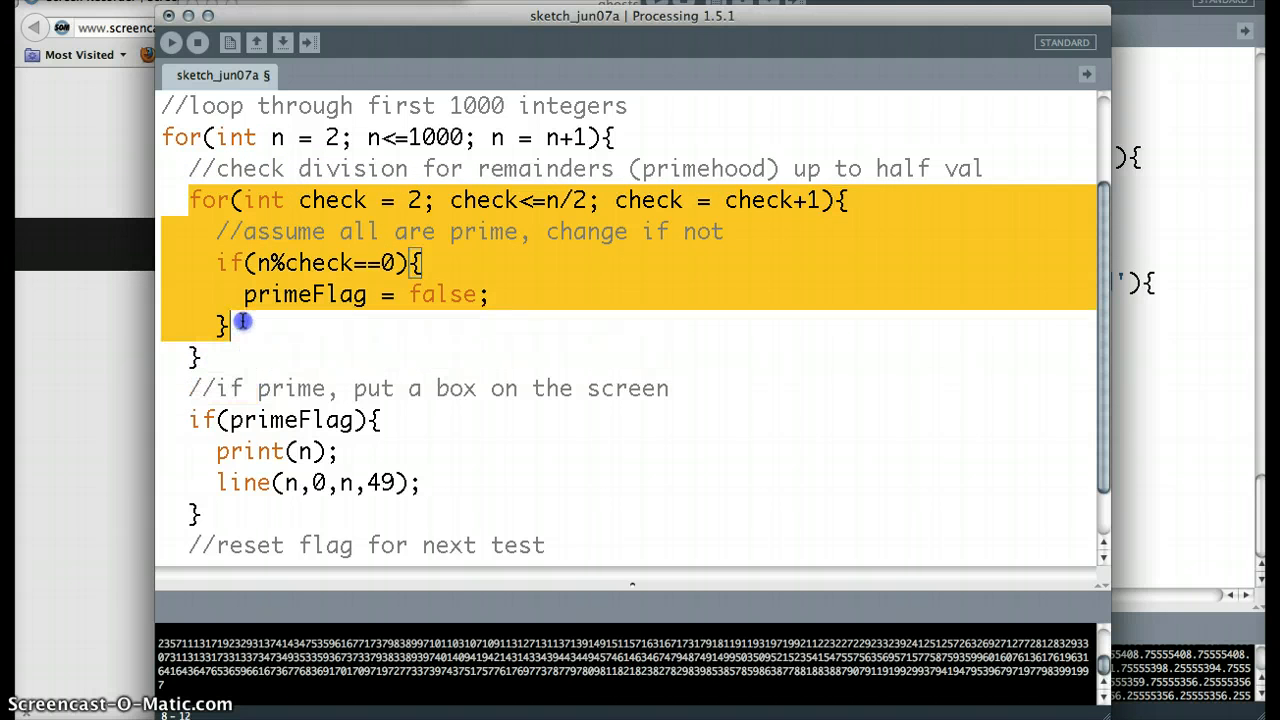
pyautogui.moveTo(488, 240)
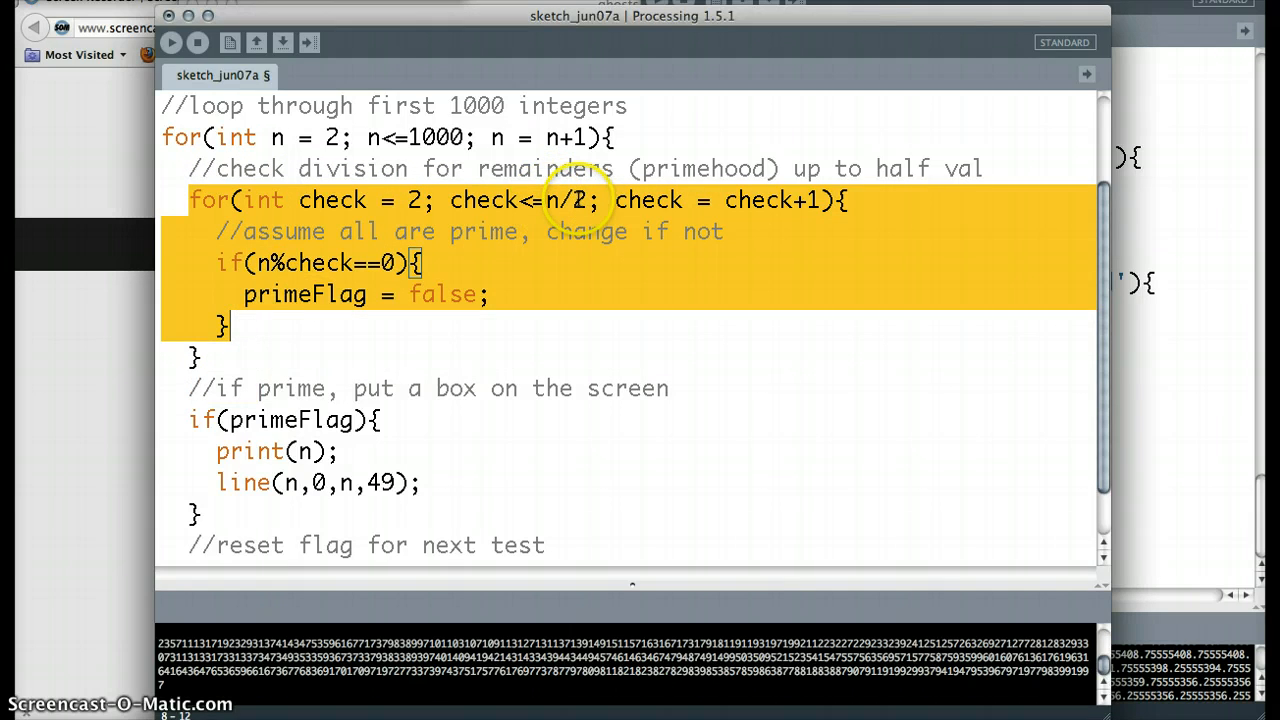
pyautogui.moveTo(330, 136)
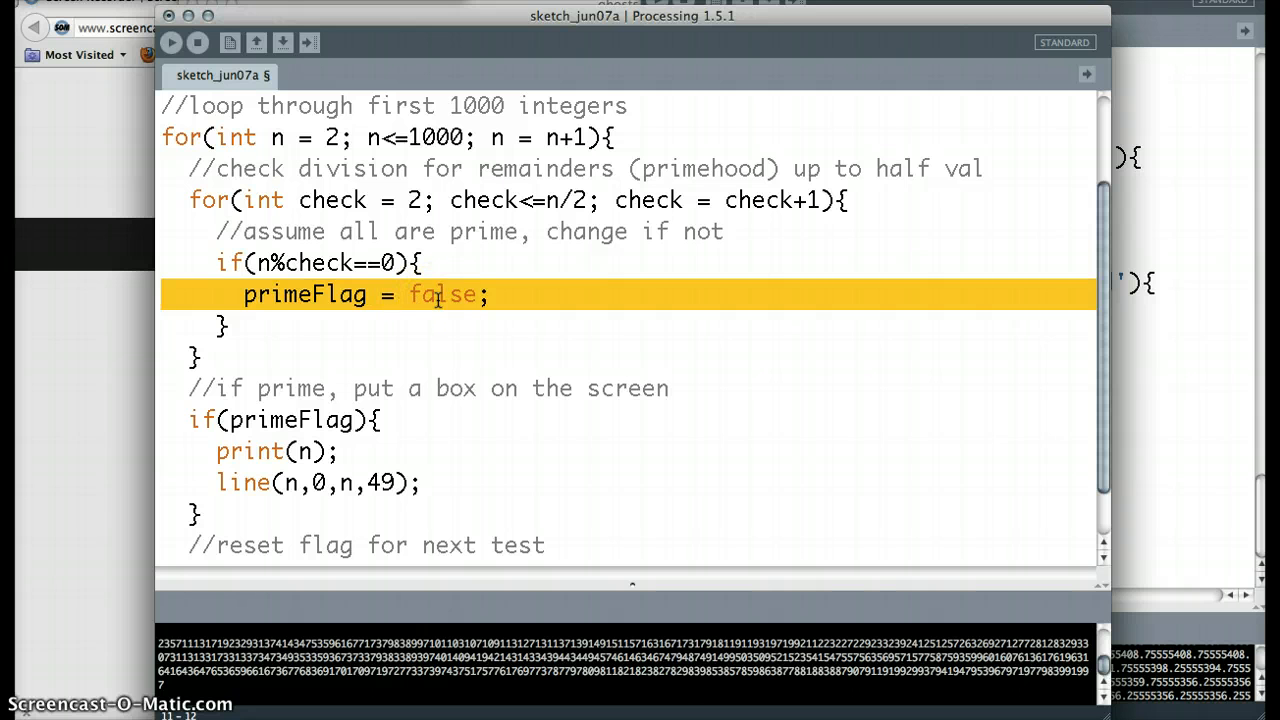
pyautogui.moveTo(440, 294); pyautogui.dragTo(204, 360)
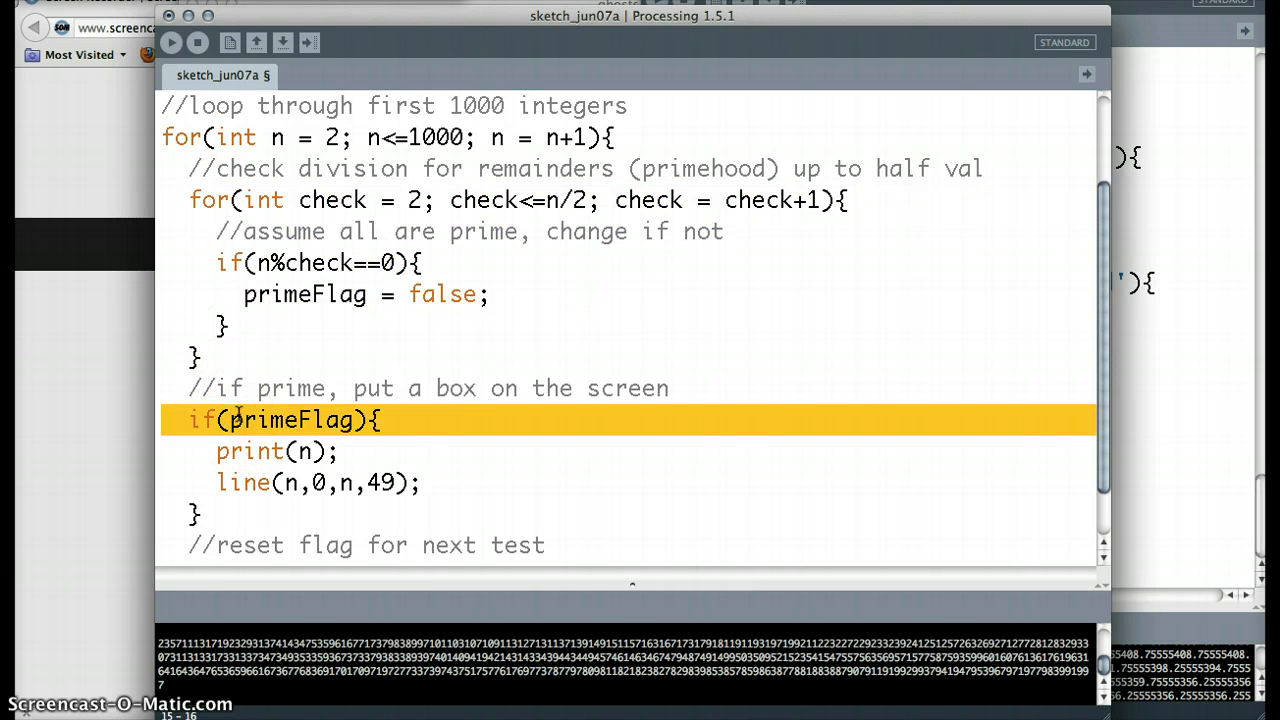
pyautogui.scroll(-3)
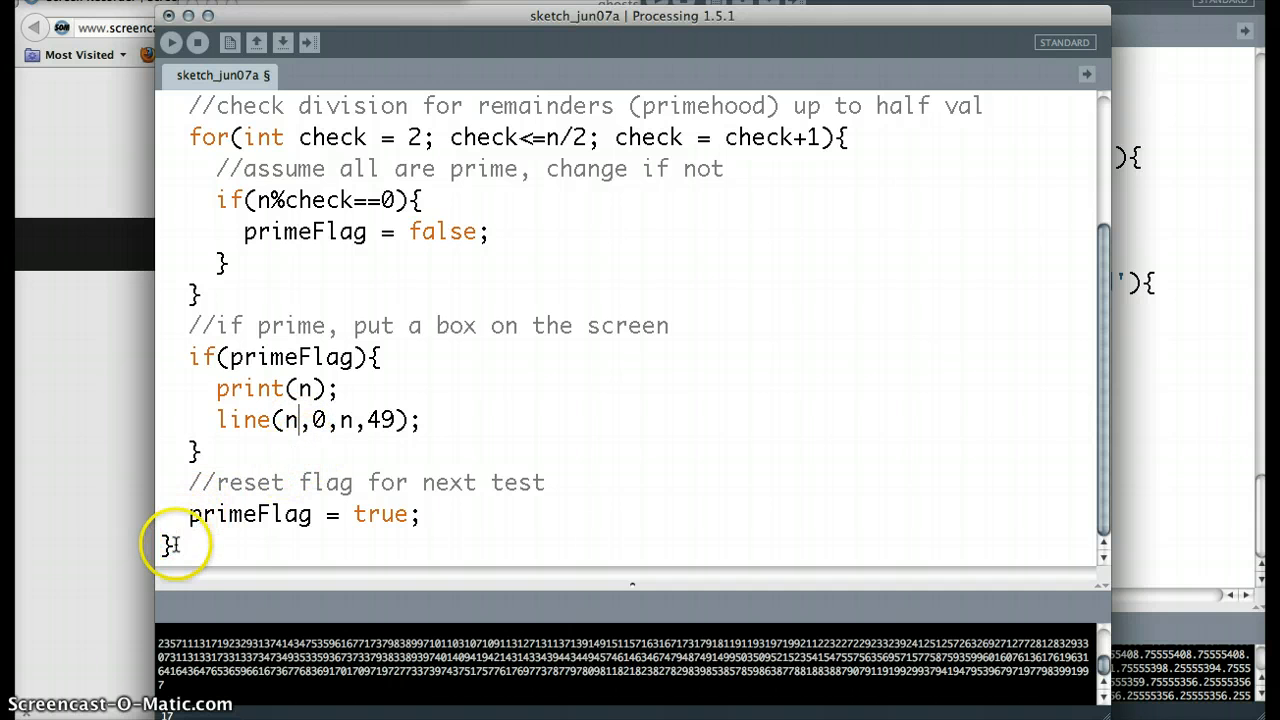
# Add the comment //end of our n loop after the outer loop's closing brace.
pyautogui.write('//')
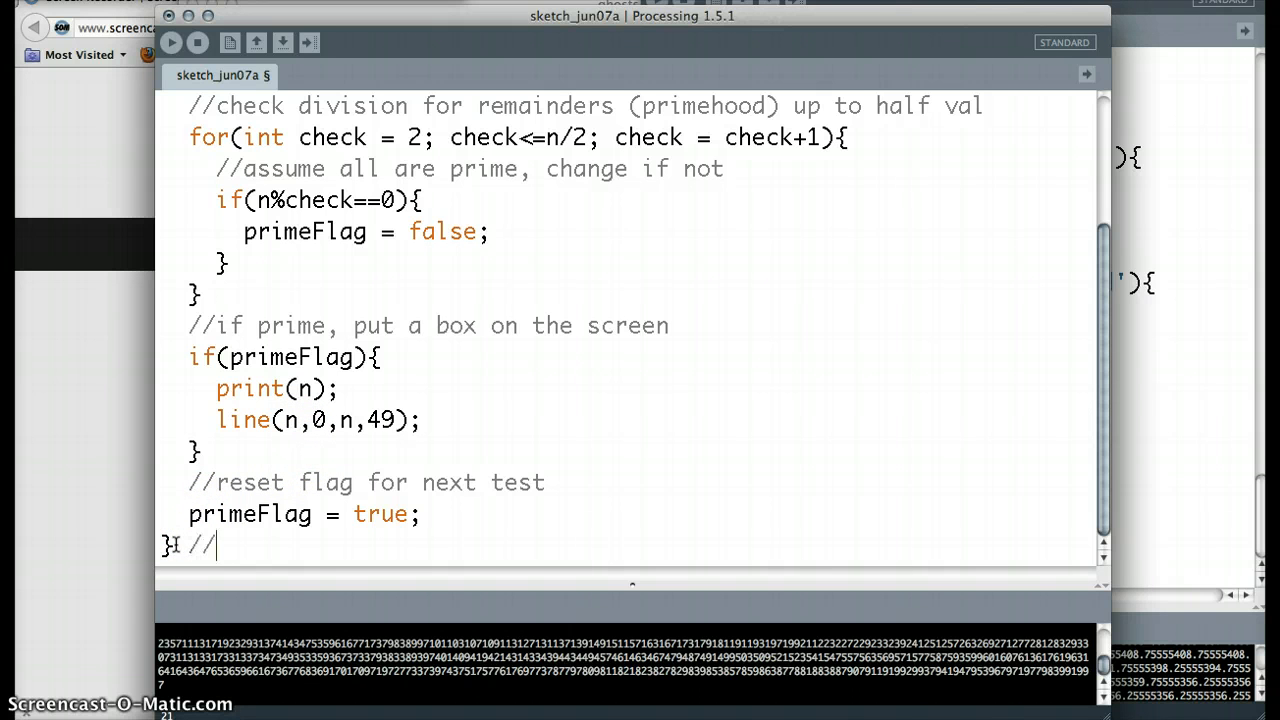
pyautogui.write('end of our n')
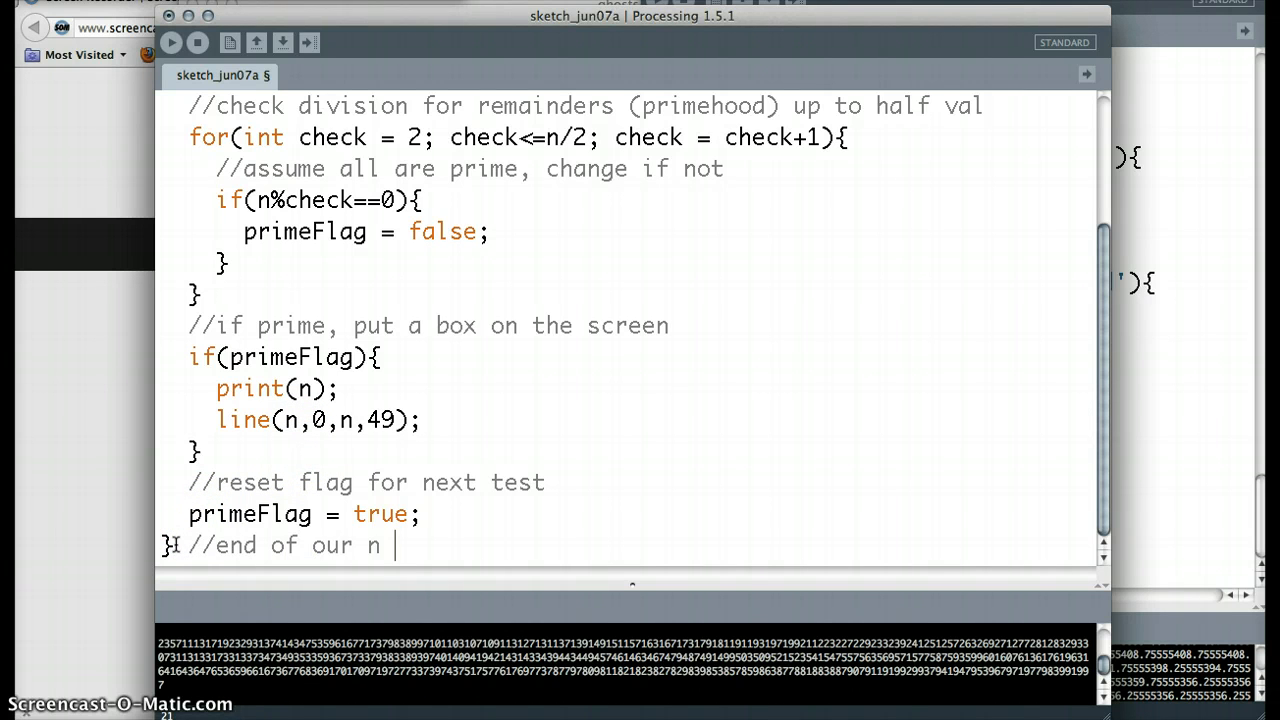
pyautogui.write('loop')
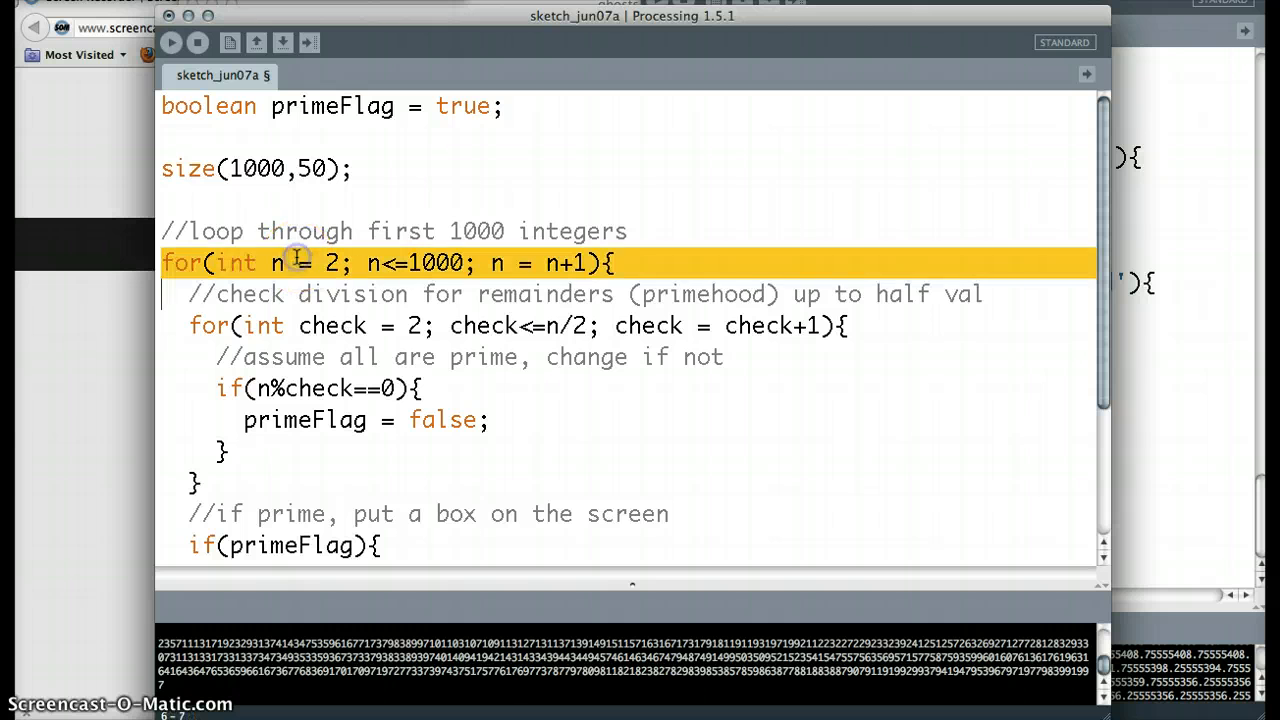
pyautogui.click(320, 262)
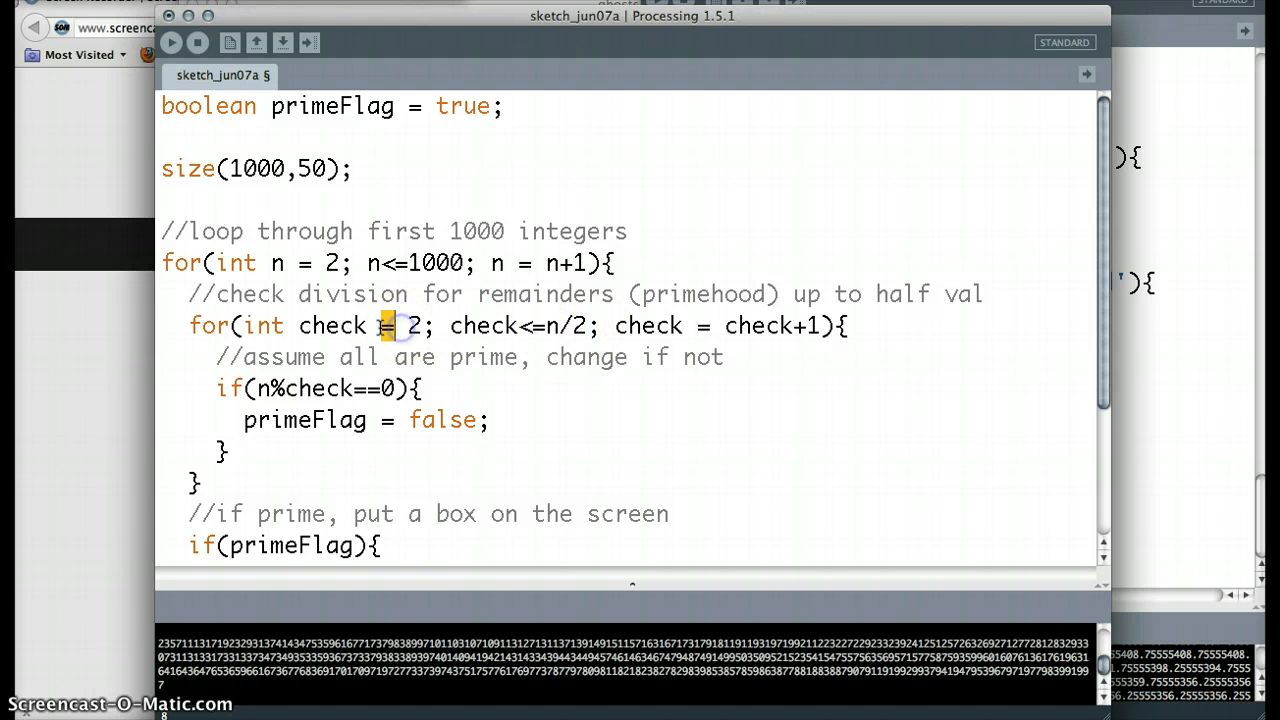
pyautogui.scroll(-3)
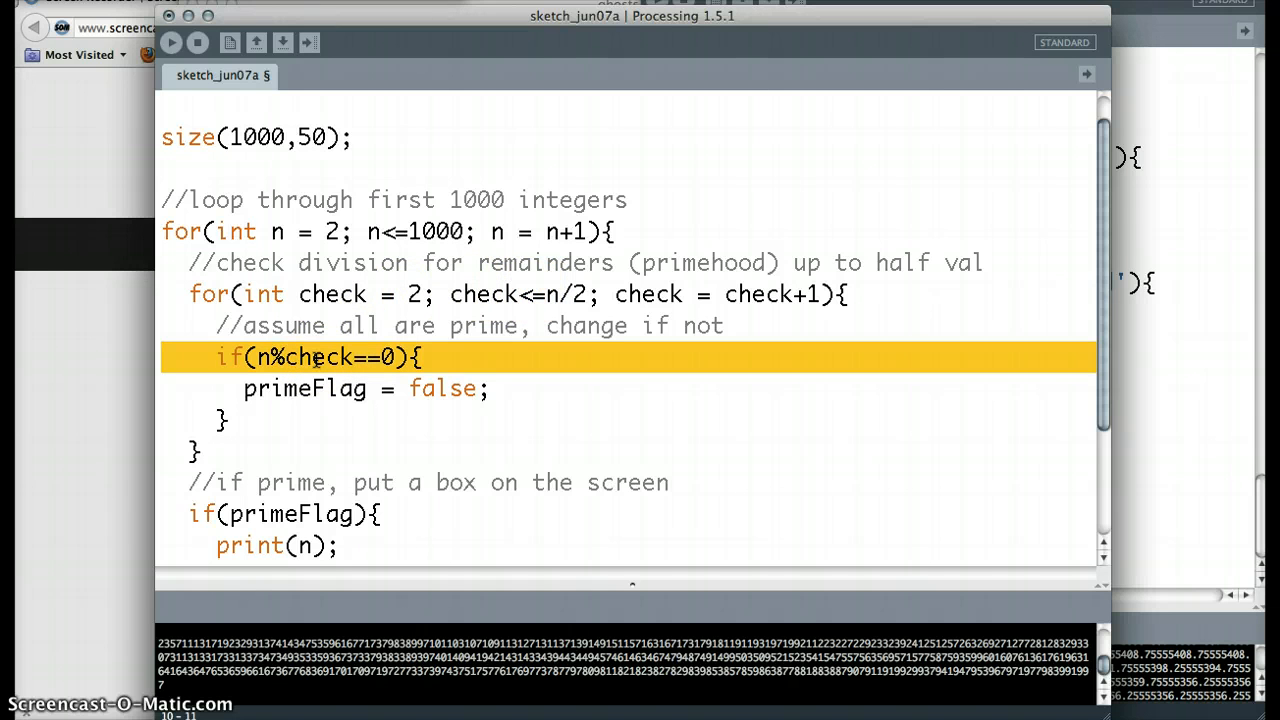
pyautogui.moveTo(260, 356)
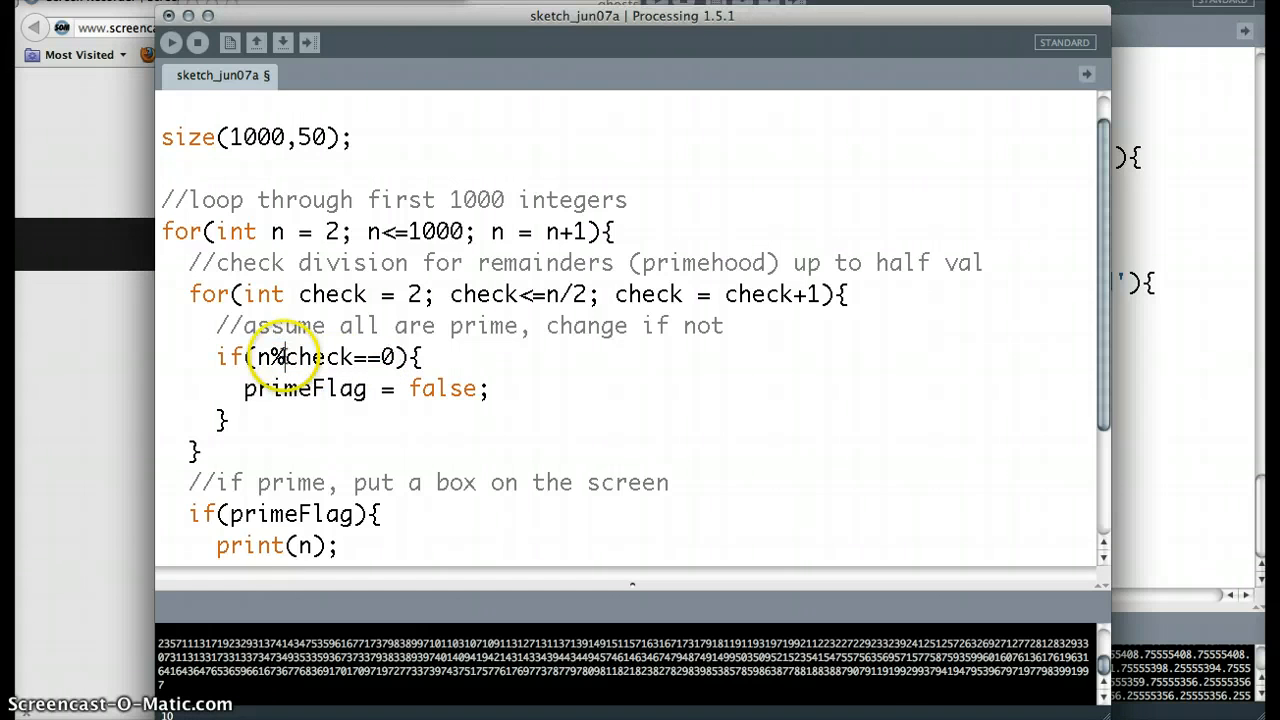
# Add //modulus operator = what's the remainder? after the if(n%check==0){ test.
pyautogui.doubleClick(272, 356)
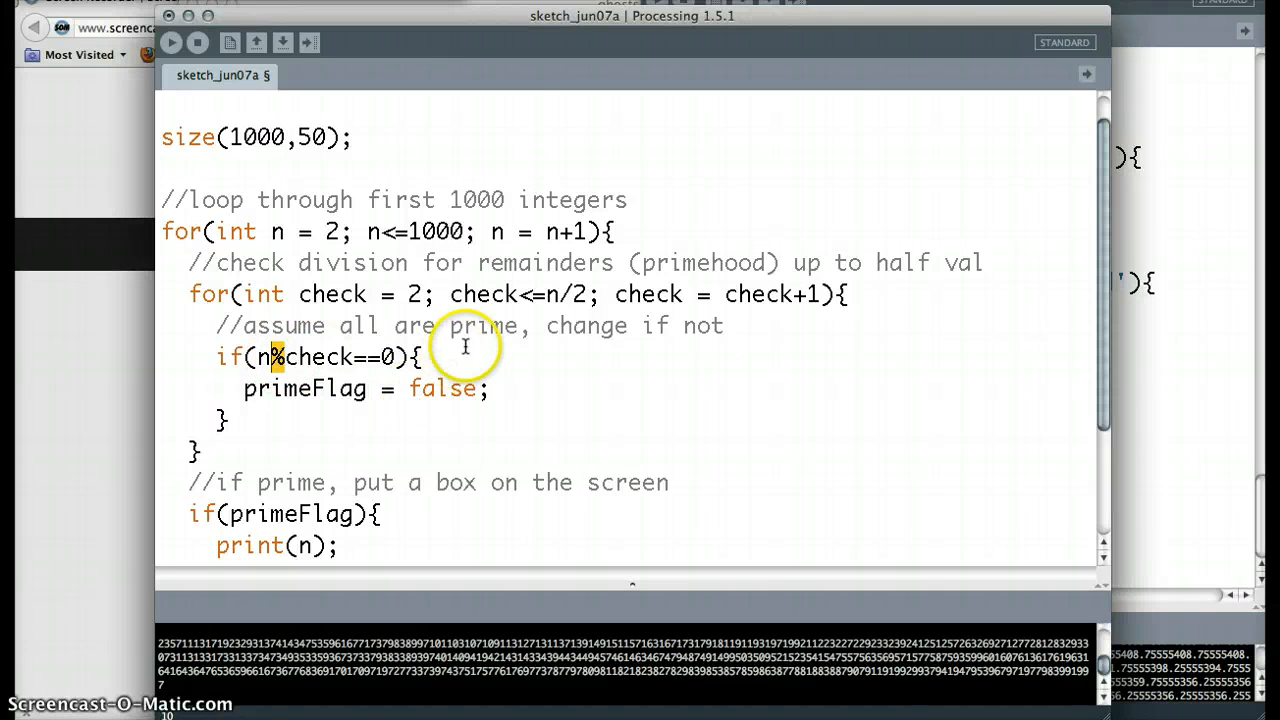
pyautogui.write('/')
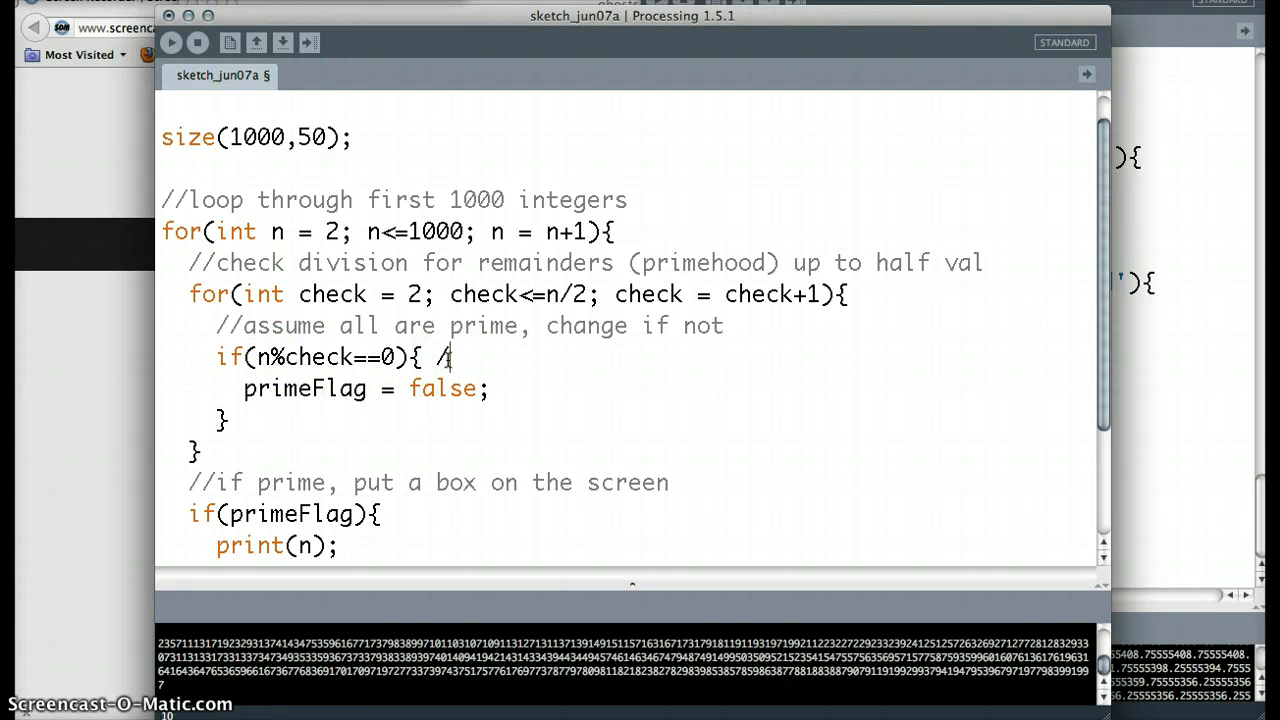
pyautogui.write('/modulus')
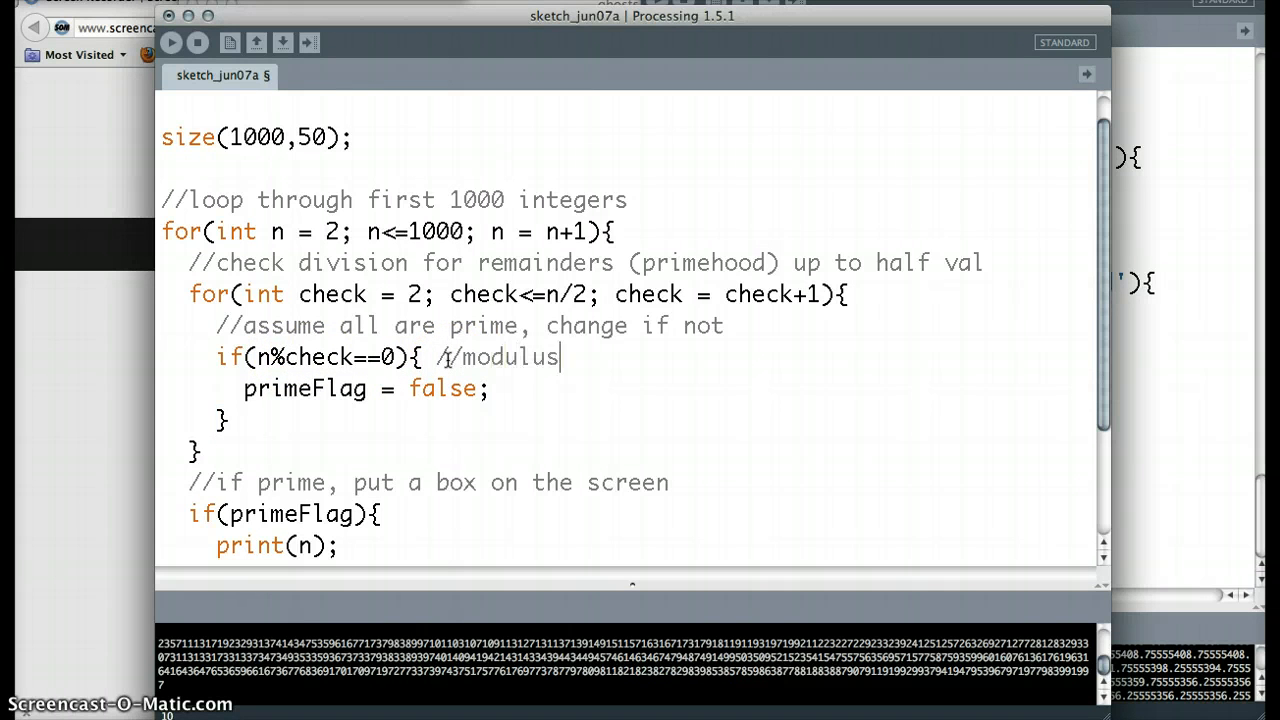
pyautogui.write('operator')
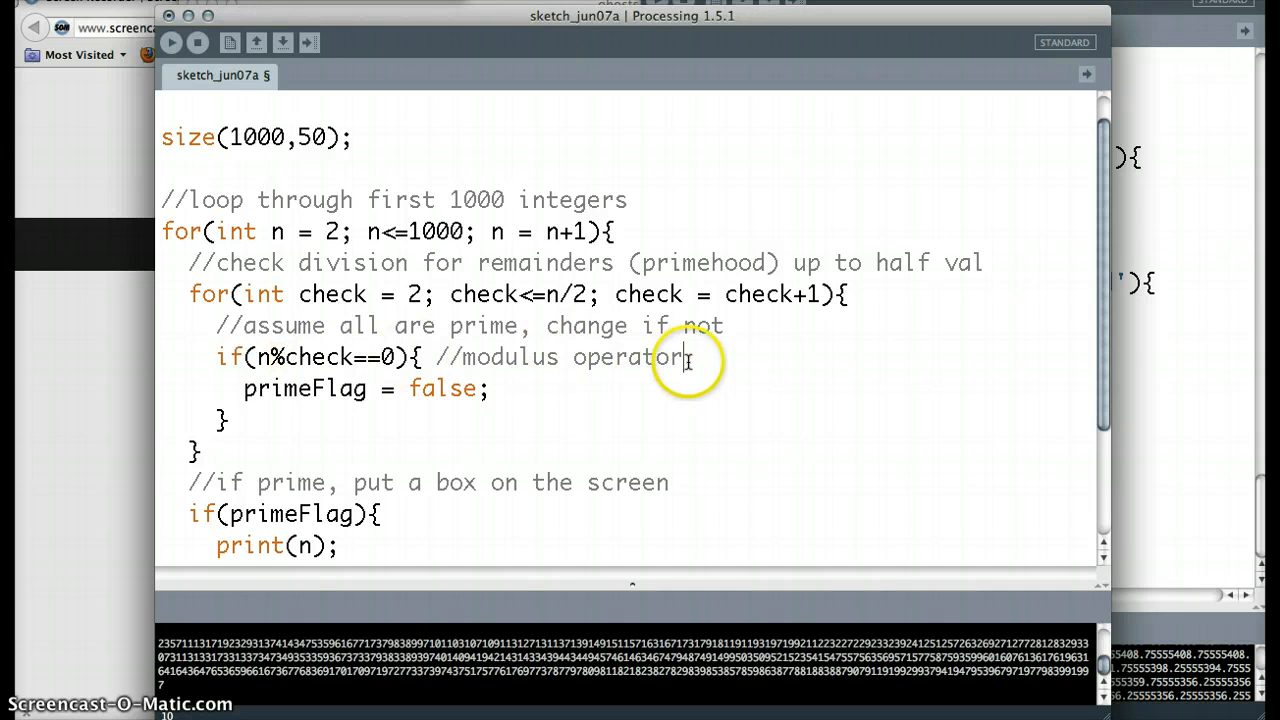
pyautogui.write("= what's t")
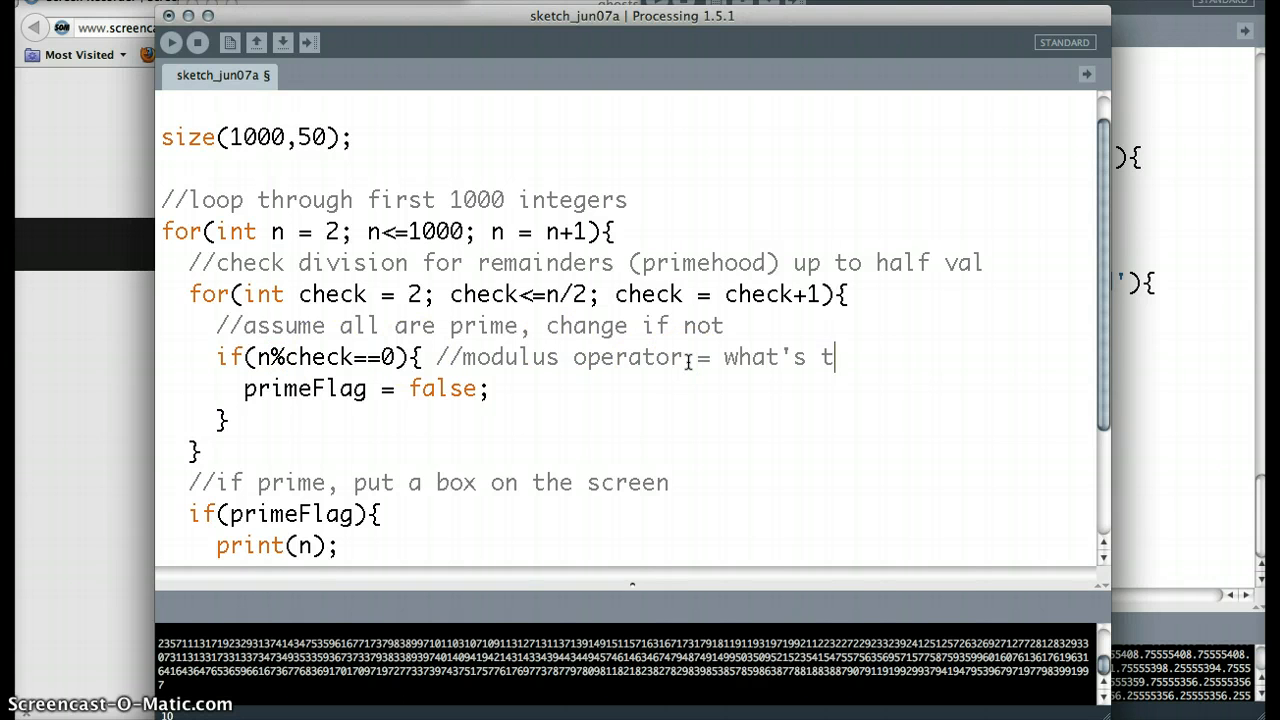
pyautogui.write('he remainder?')
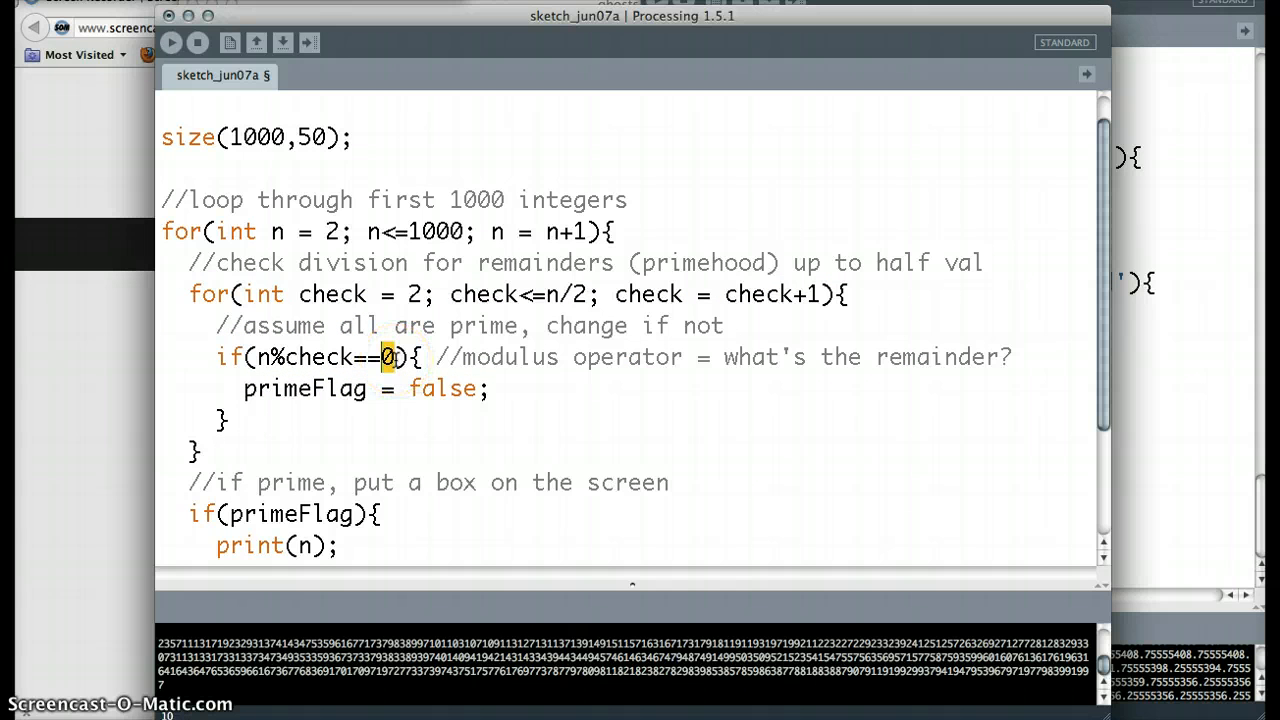
pyautogui.doubleClick(442, 388)
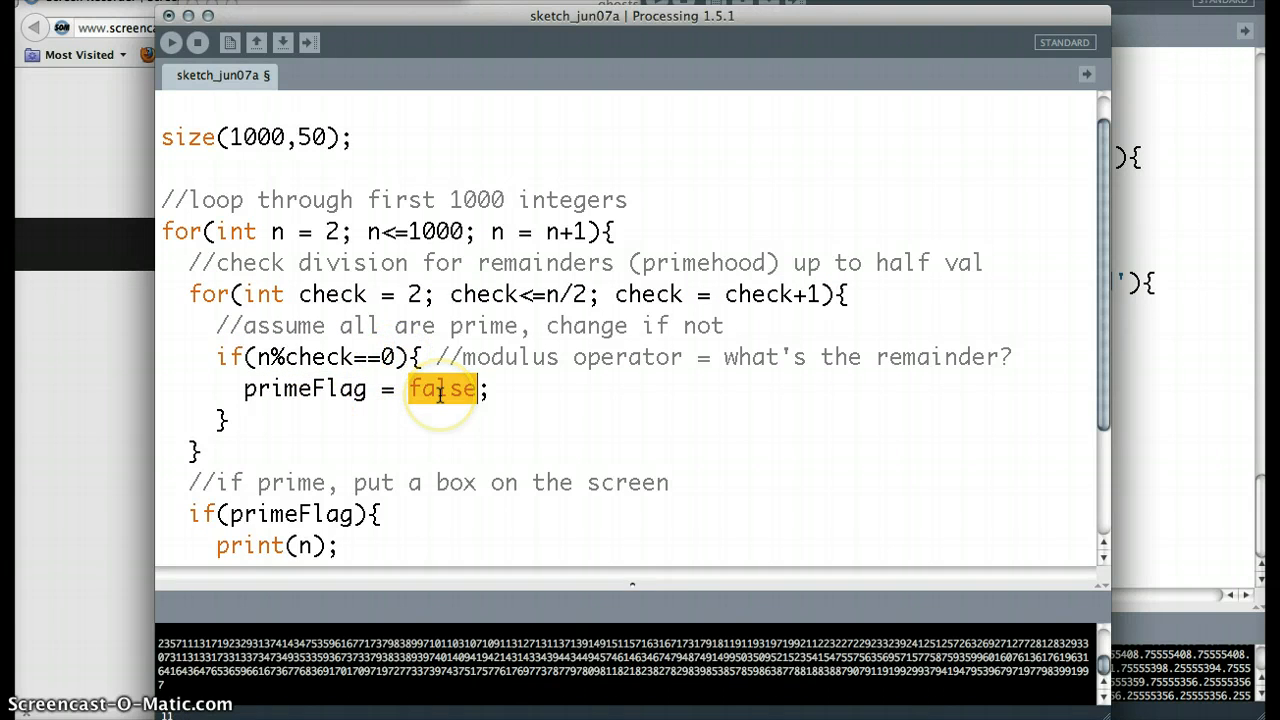
pyautogui.scroll(-3)
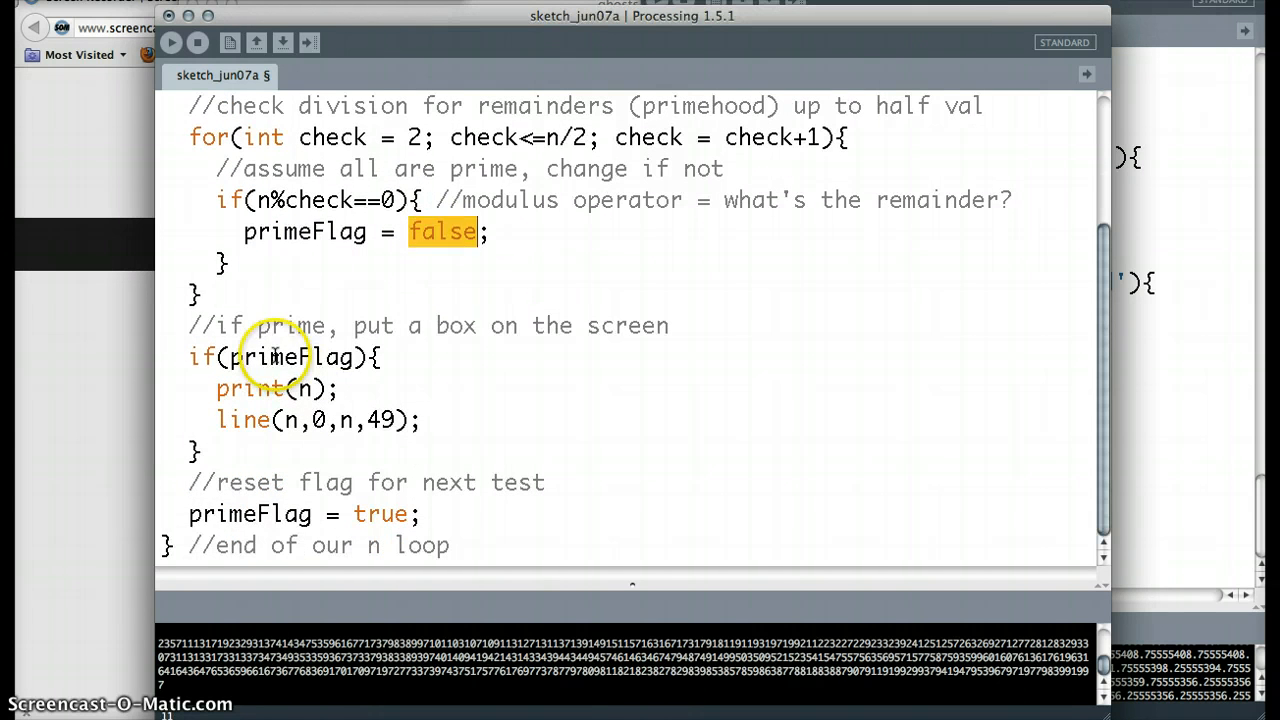
pyautogui.doubleClick(290, 356)
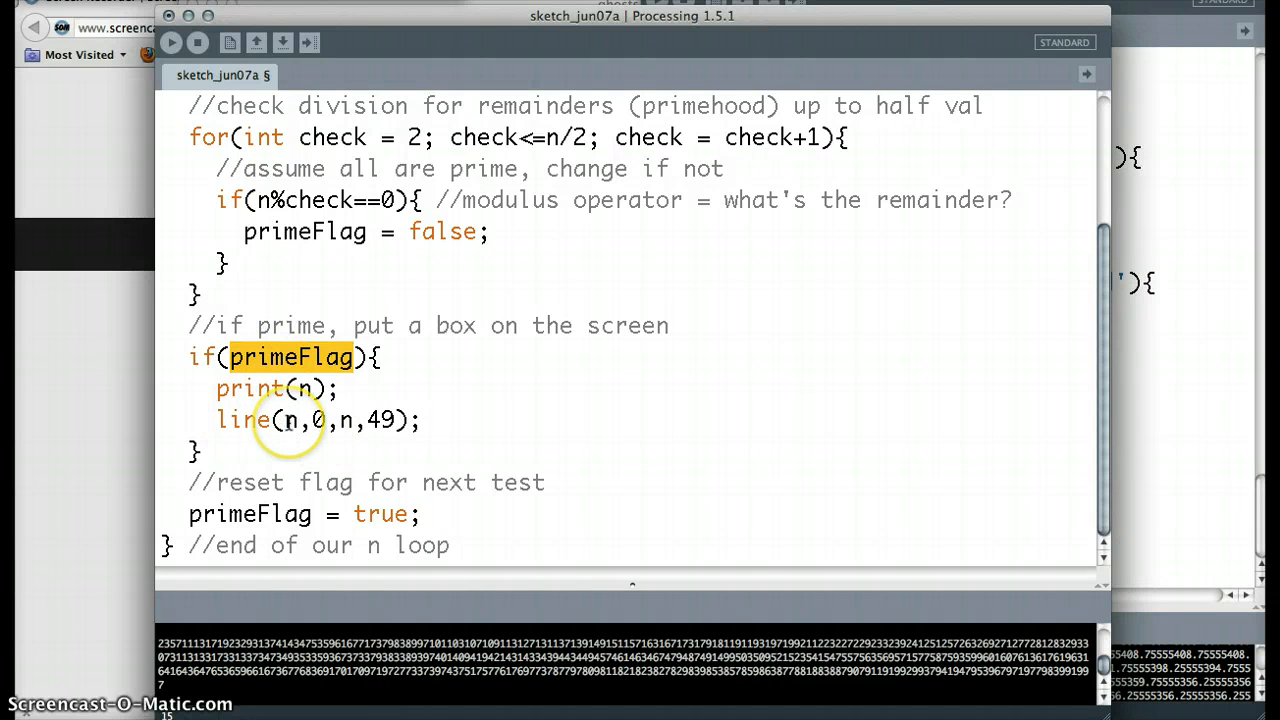
pyautogui.moveTo(250, 512)
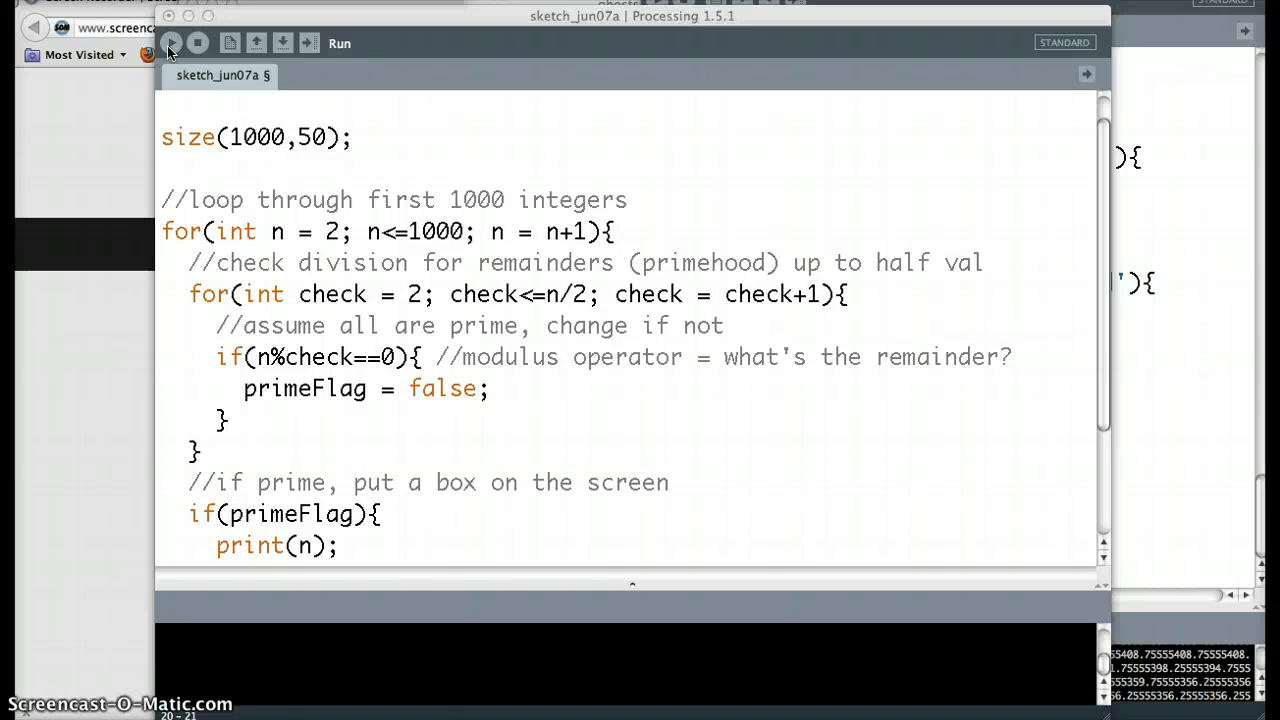
# Run the sketch, then change the outer loop to start n at 1000 and end at n<=2000.
pyautogui.click(168, 44)
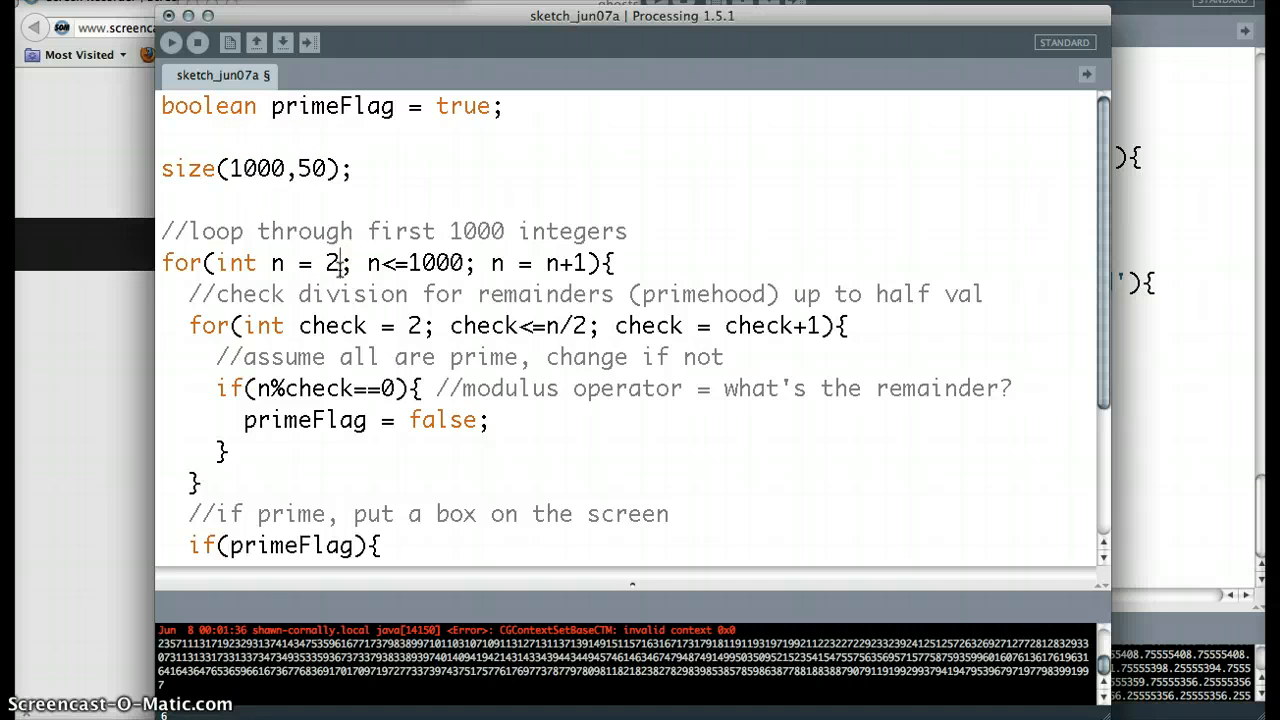
pyautogui.write('000')
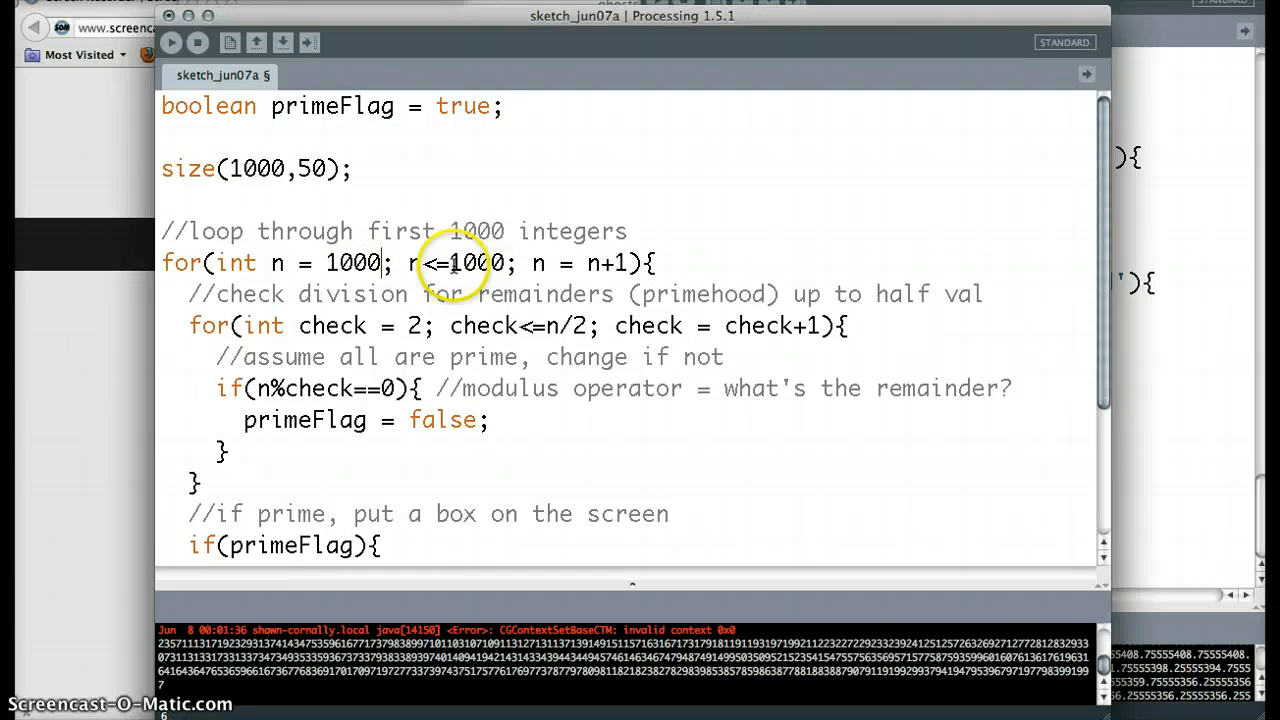
pyautogui.write('2000')
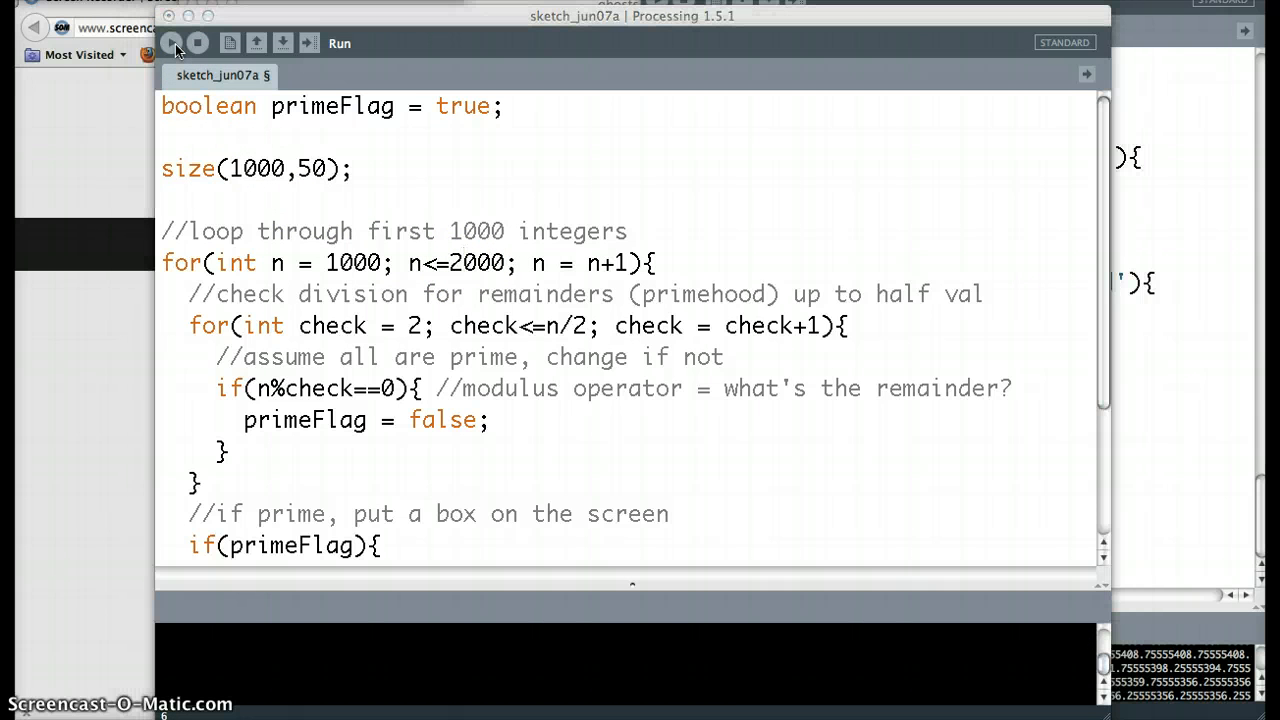
# Run the 1000–2000 range, then change the call to line(n-1000,0,n-1000,49).
pyautogui.click(170, 42)
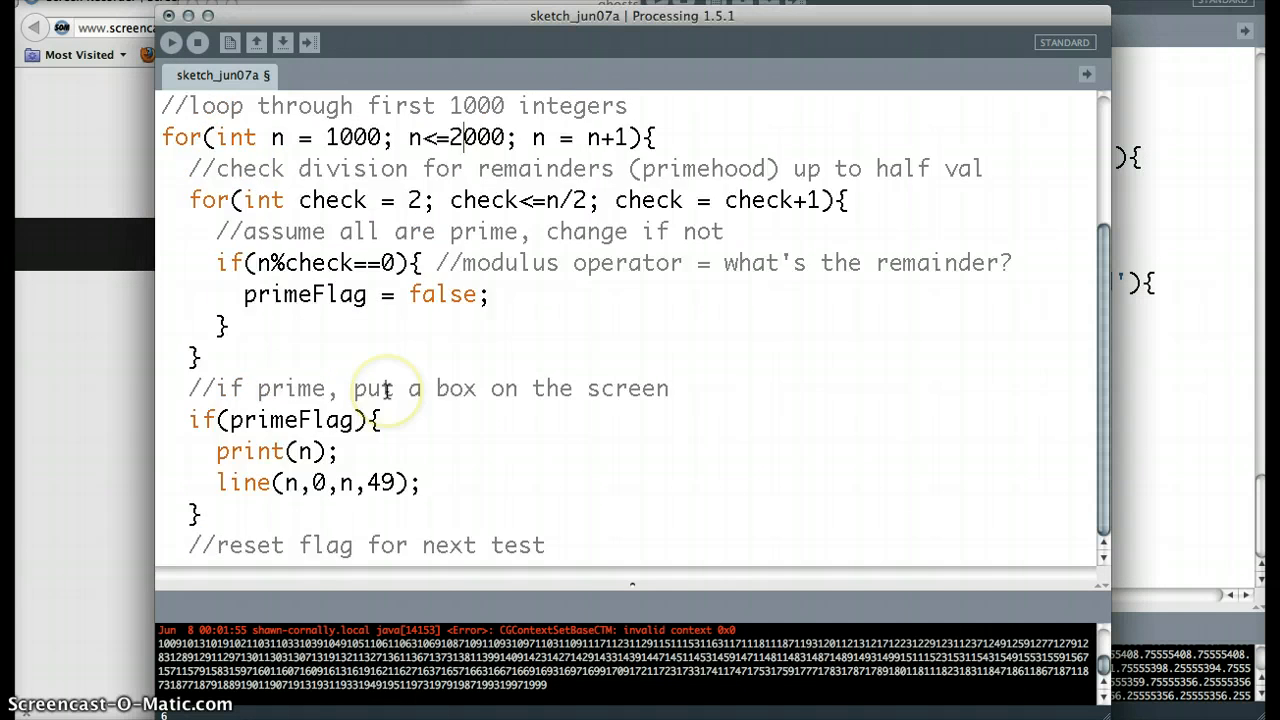
pyautogui.scroll(-3)
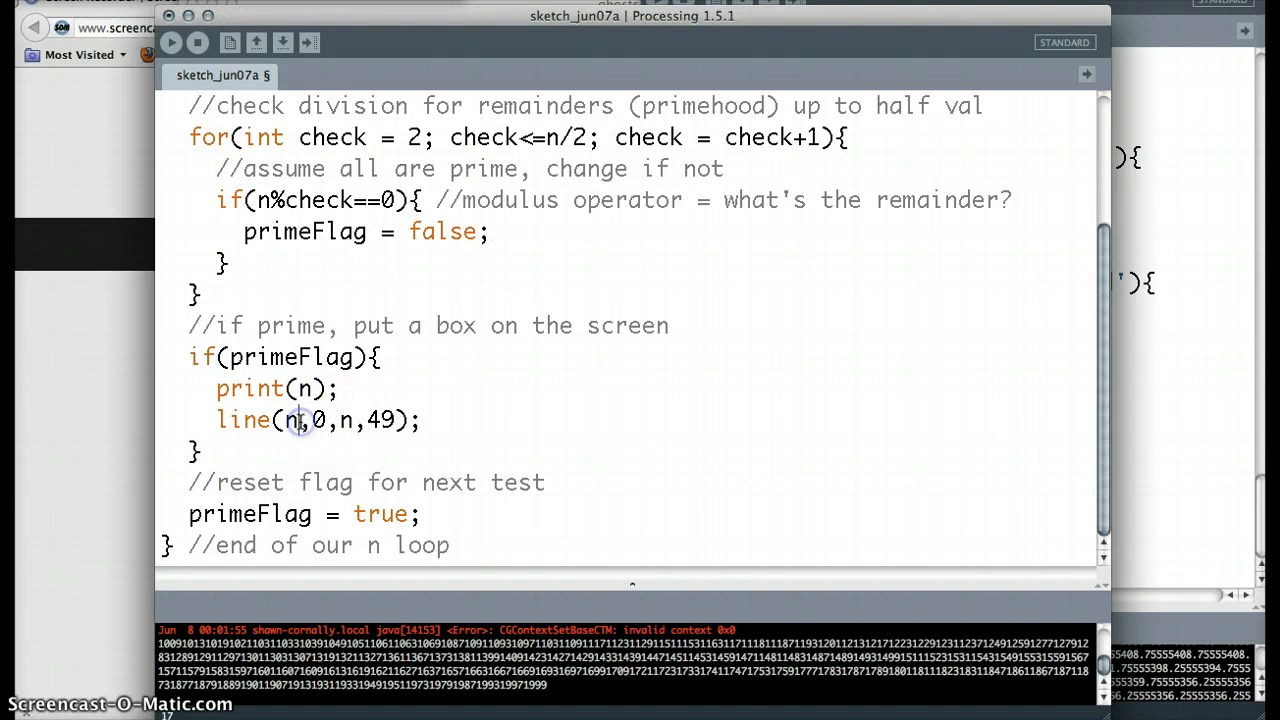
pyautogui.write('-100')
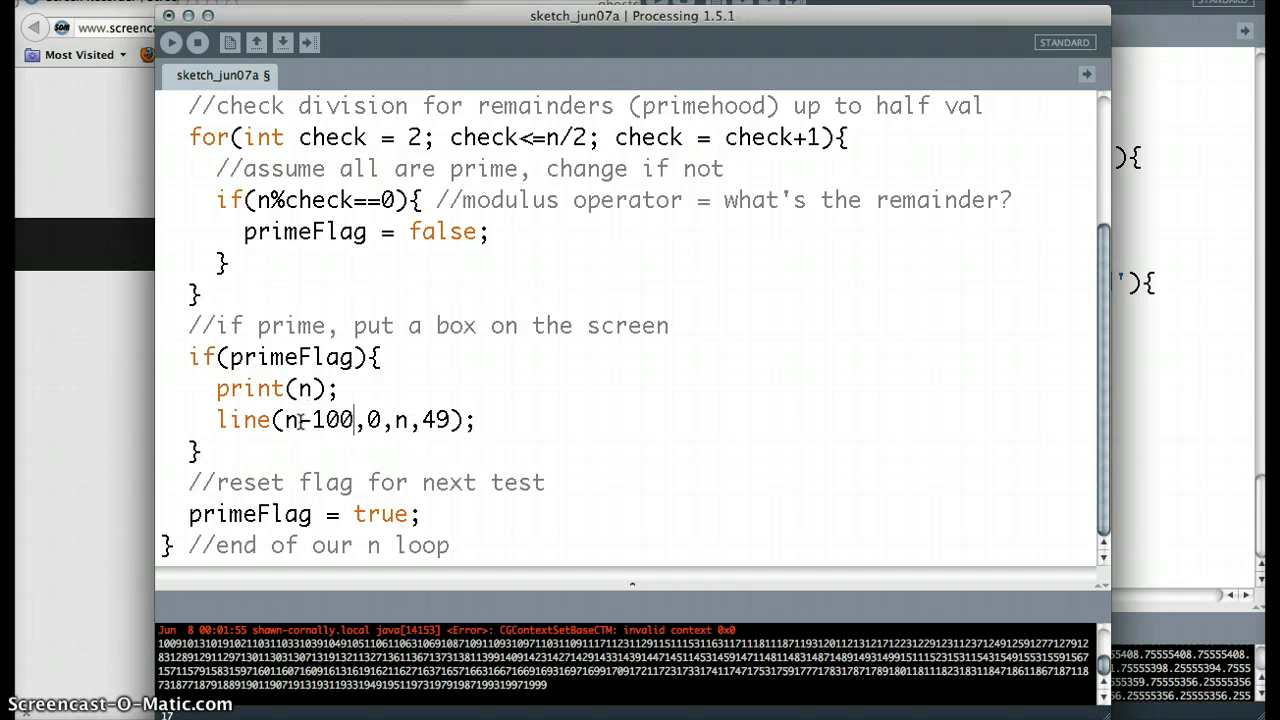
pyautogui.write('0')
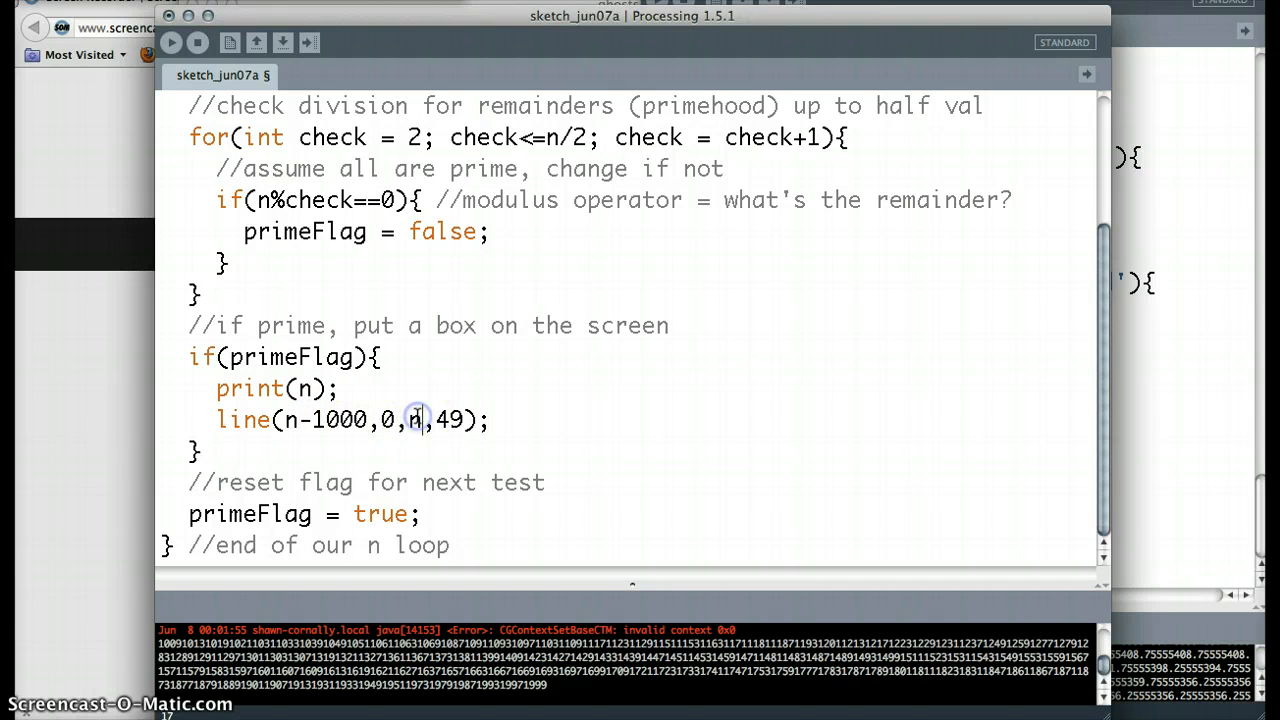
pyautogui.write('-1000')
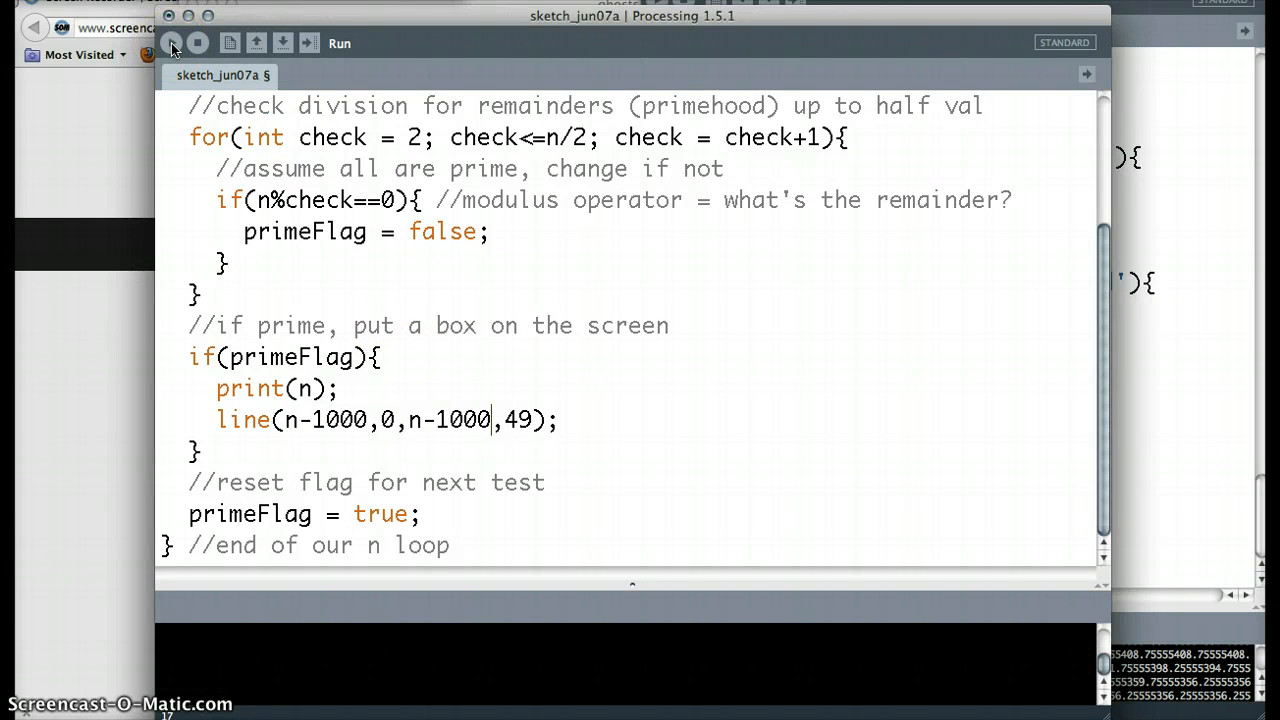
# Run the sketch to show the prime barcode for 1000–2000, then return to the code.
pyautogui.click(340, 44)
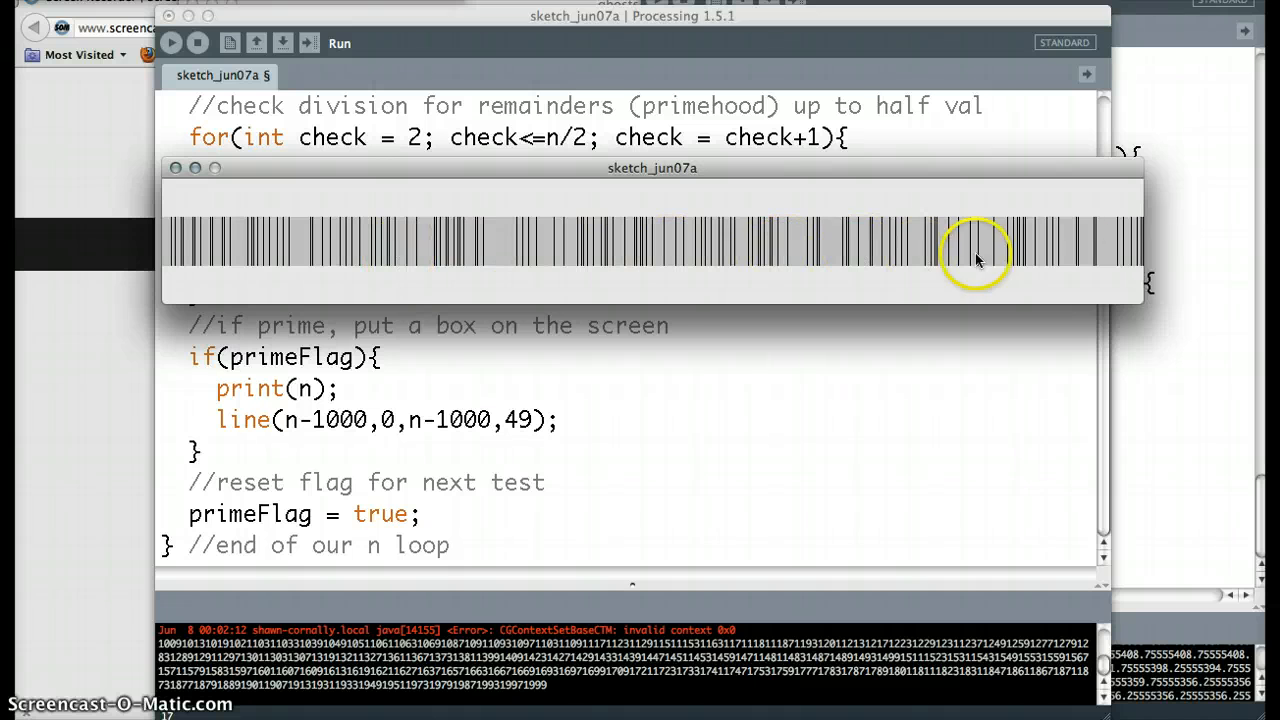
pyautogui.moveTo(252, 252)
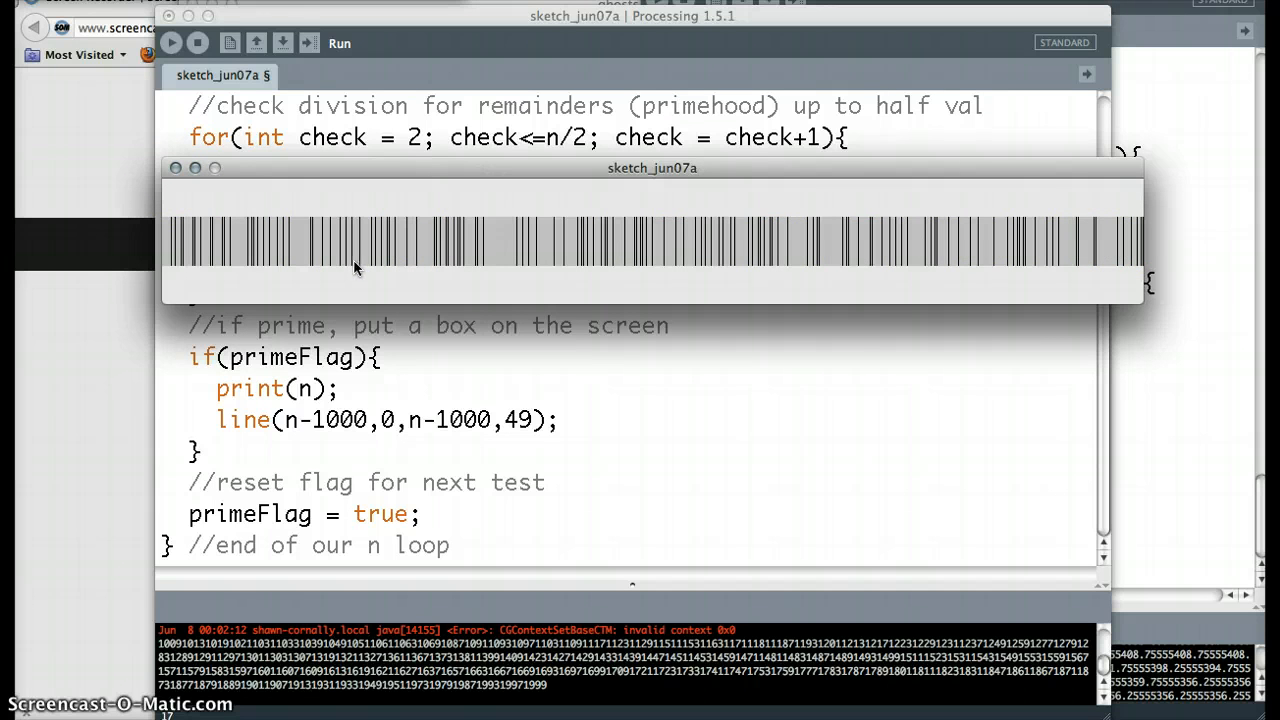
pyautogui.click(176, 168)
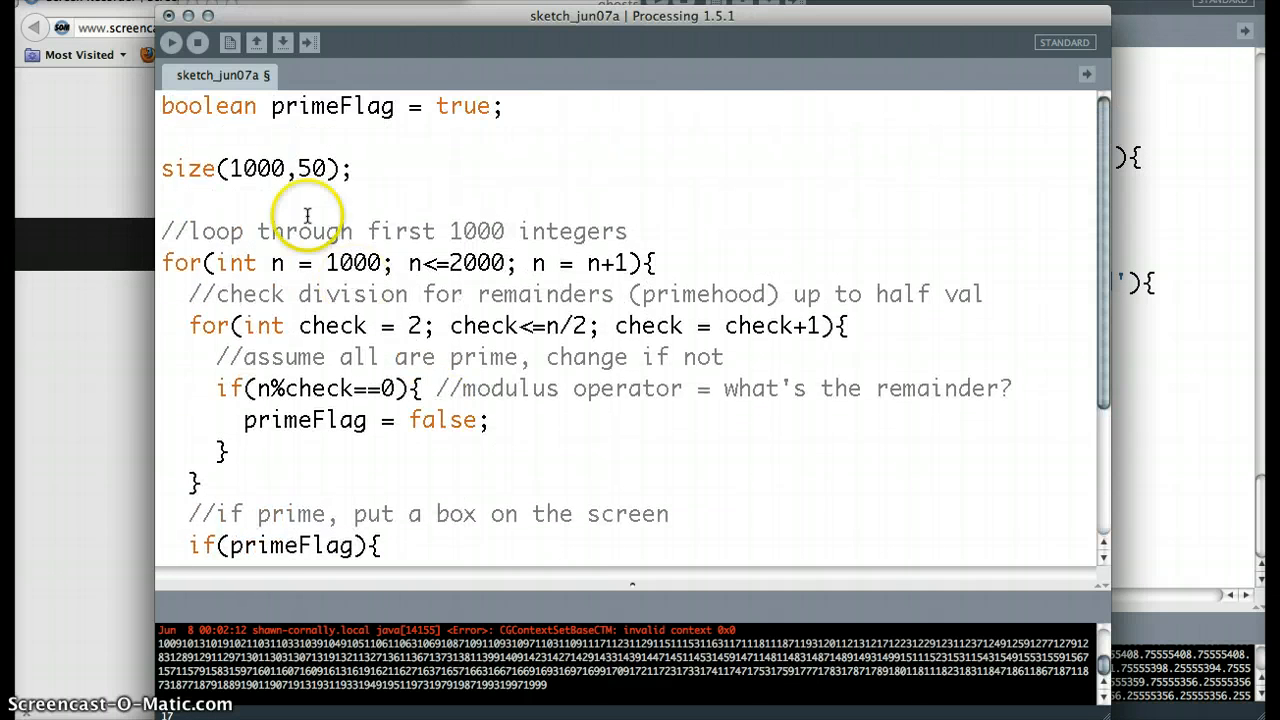
pyautogui.scroll(-3)
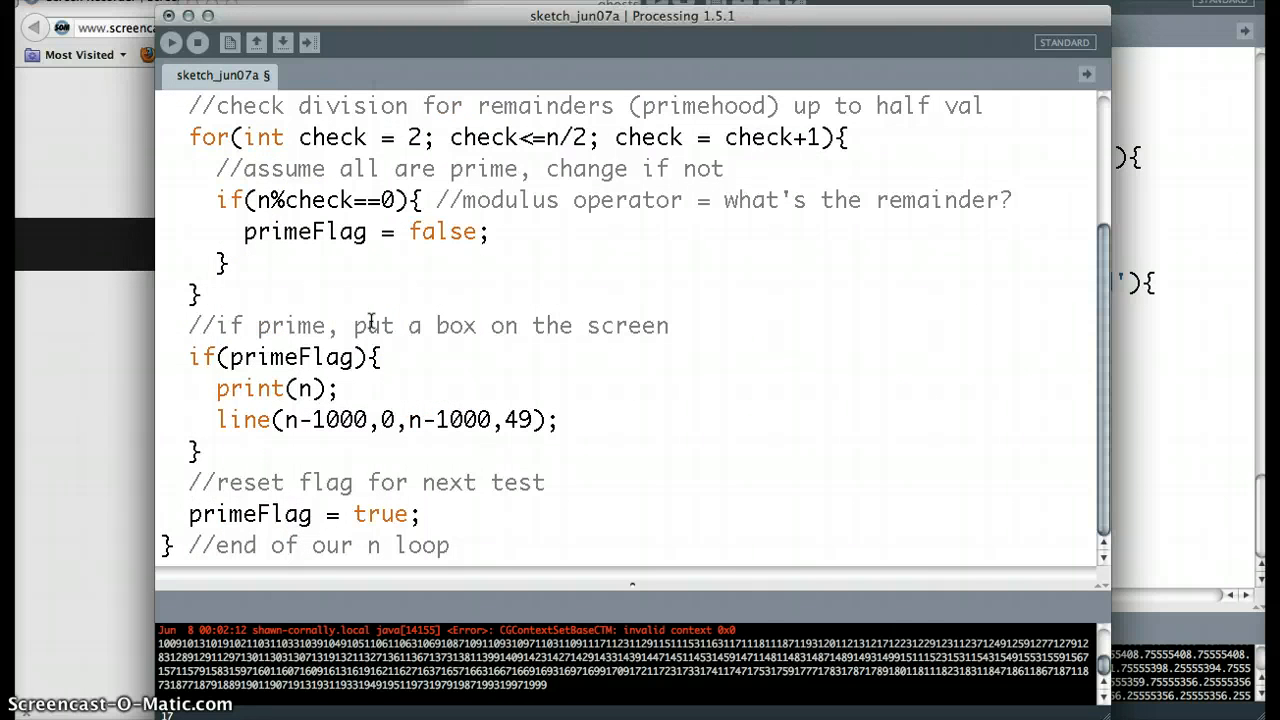